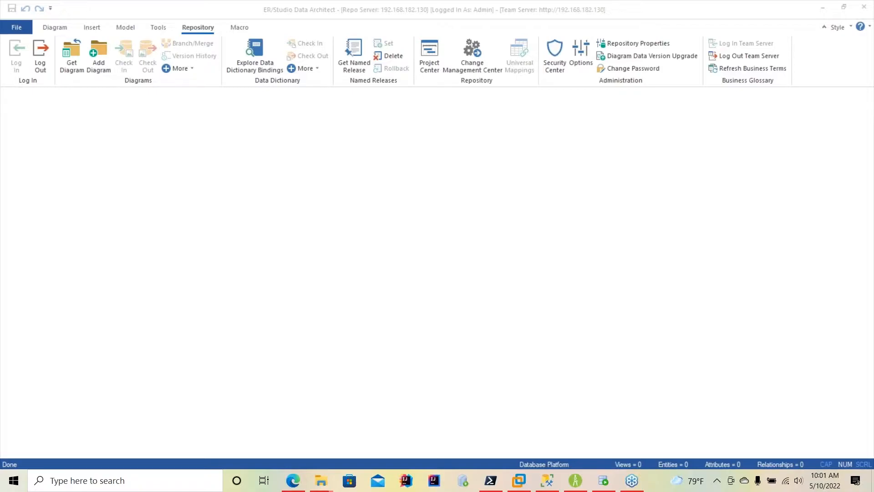
mouse_move(374, 235)
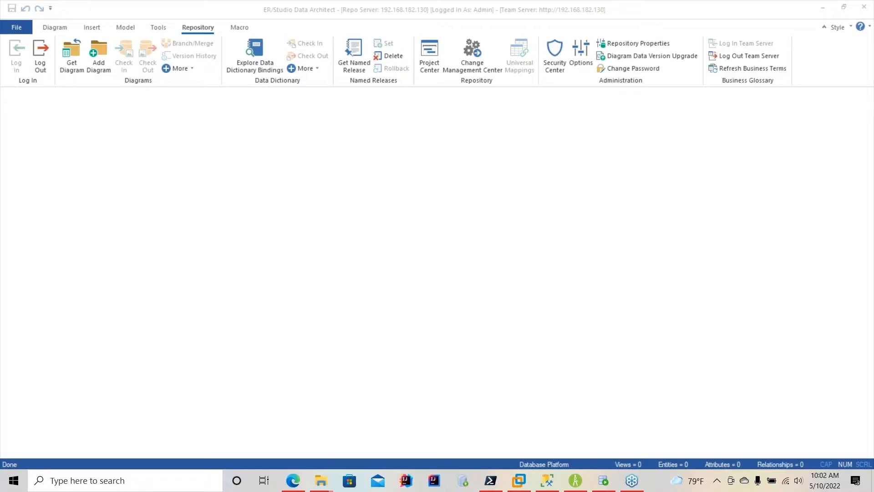
mouse_move(558, 93)
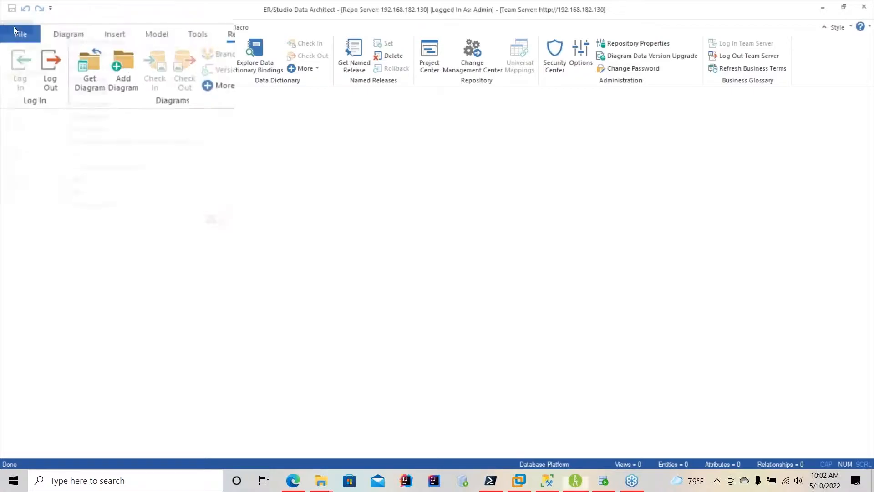
Step: Start a new model, switching from reverse-engineering back to Draw a new data model
left_click(23, 34)
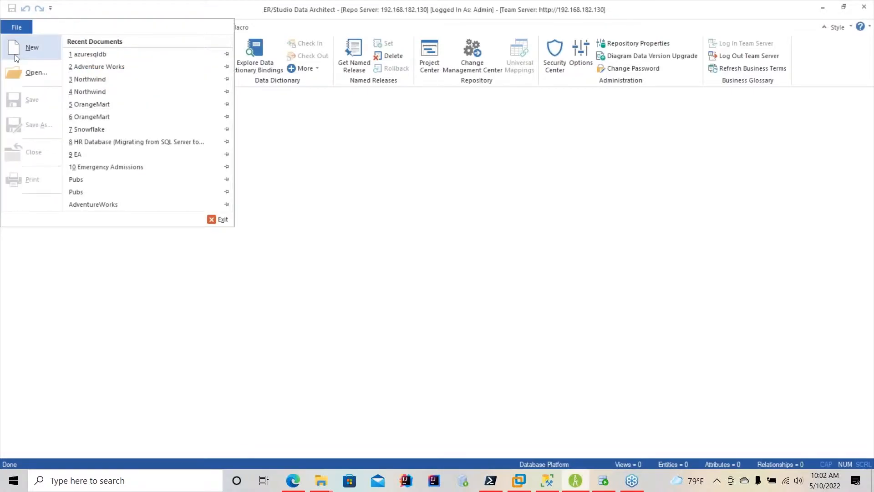
left_click(32, 47)
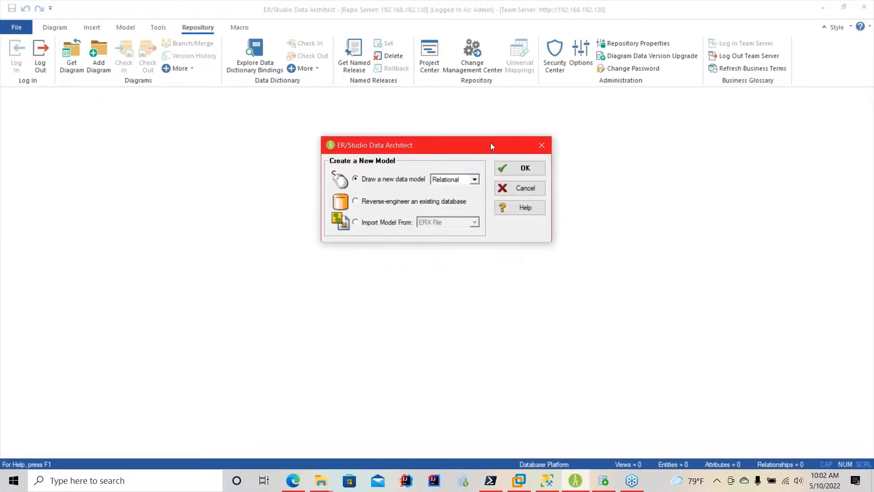
mouse_move(446, 186)
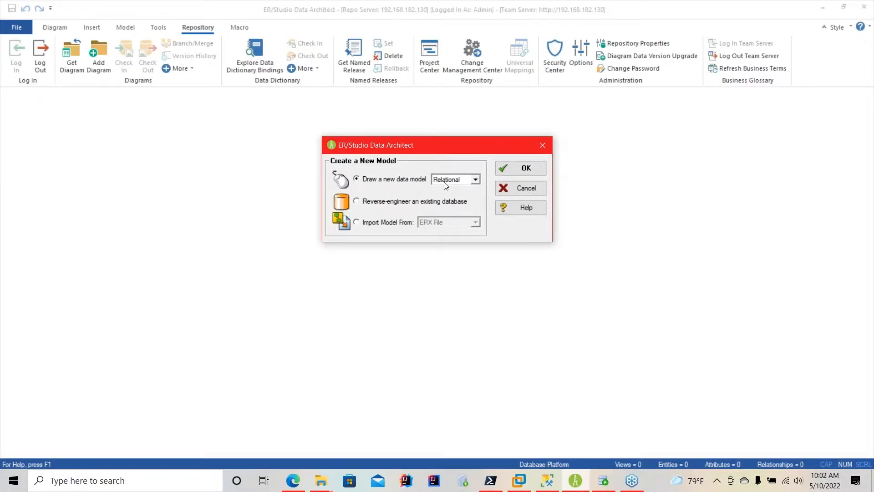
left_click(356, 201)
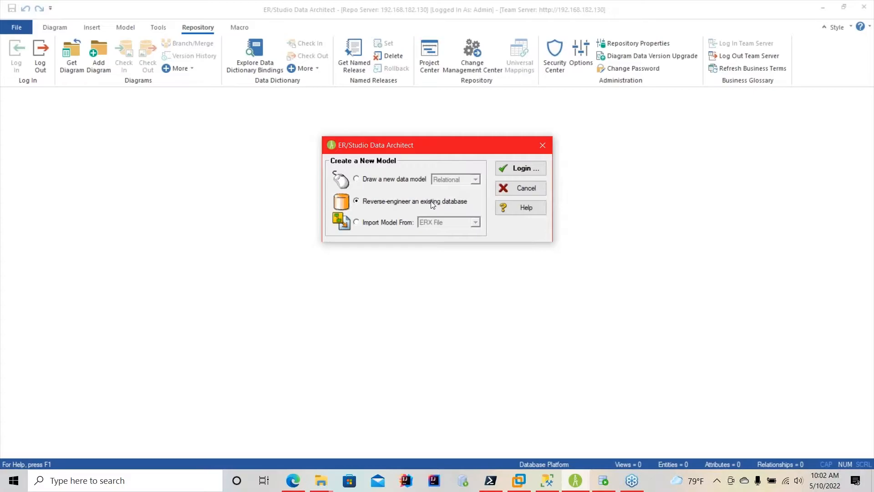
mouse_move(447, 206)
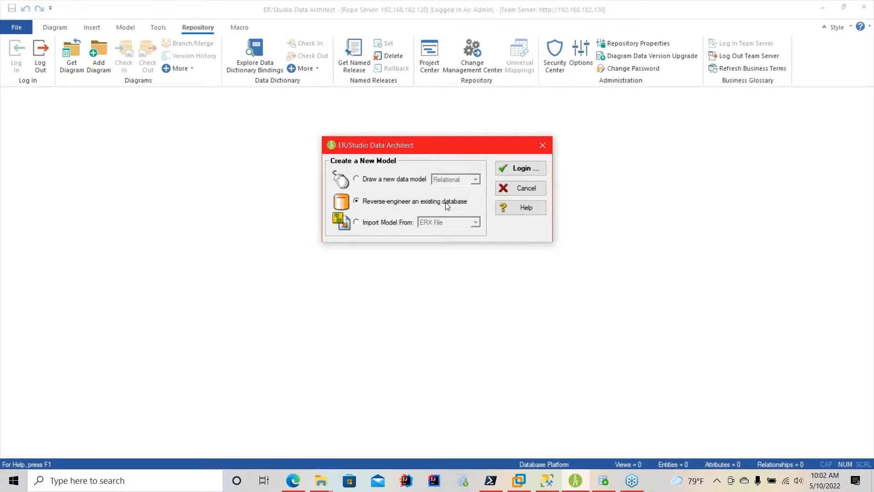
left_click(357, 179)
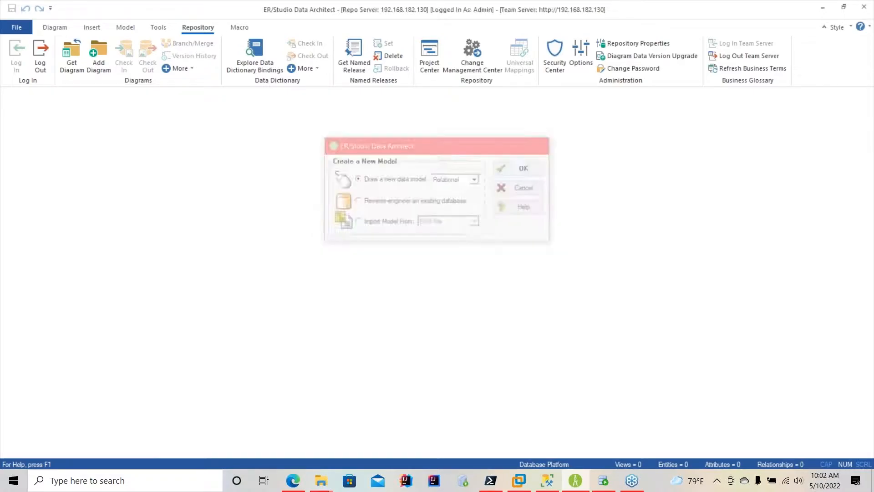
Step: Confirm the blank model, expand Main Model, and insert entities onto the diagram
left_click(523, 168)
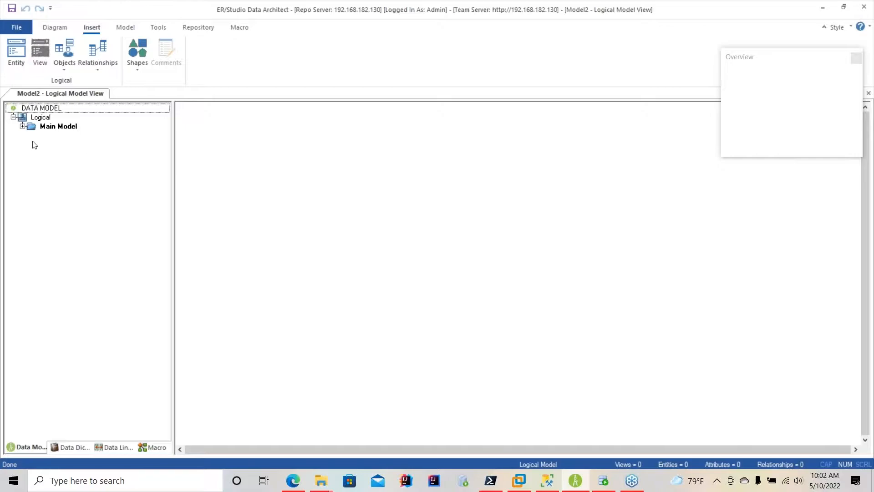
left_click(23, 127)
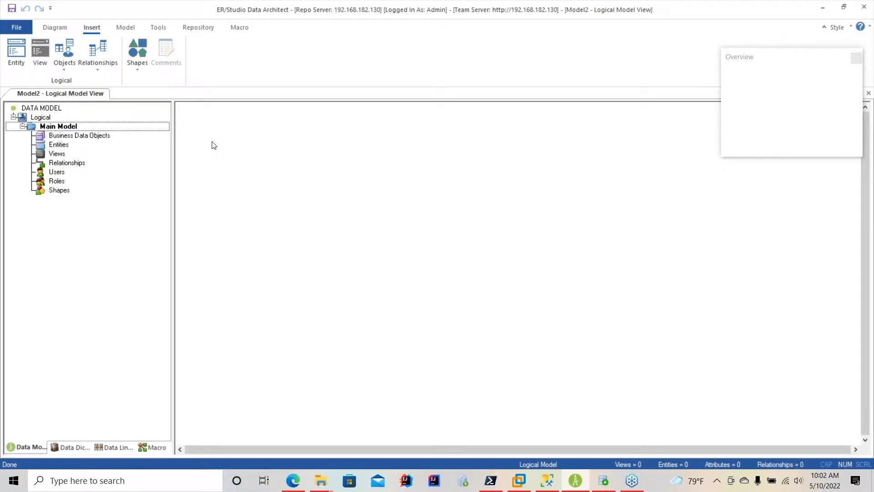
mouse_move(221, 142)
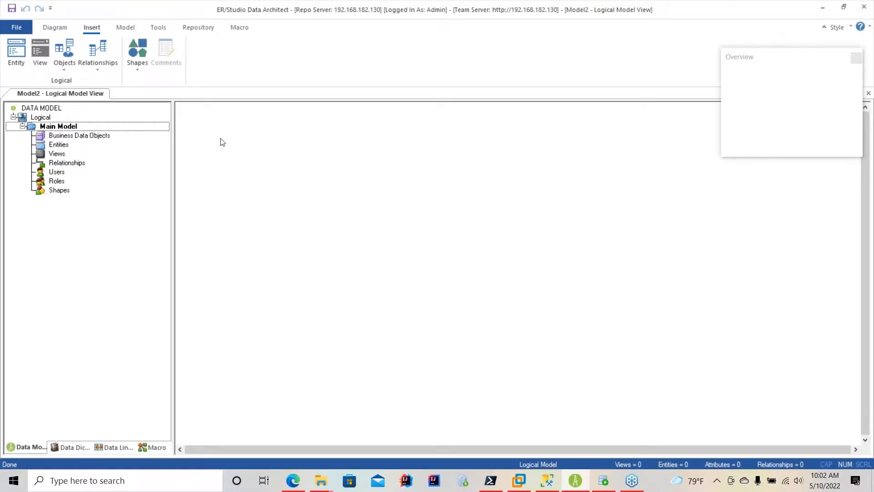
mouse_move(403, 164)
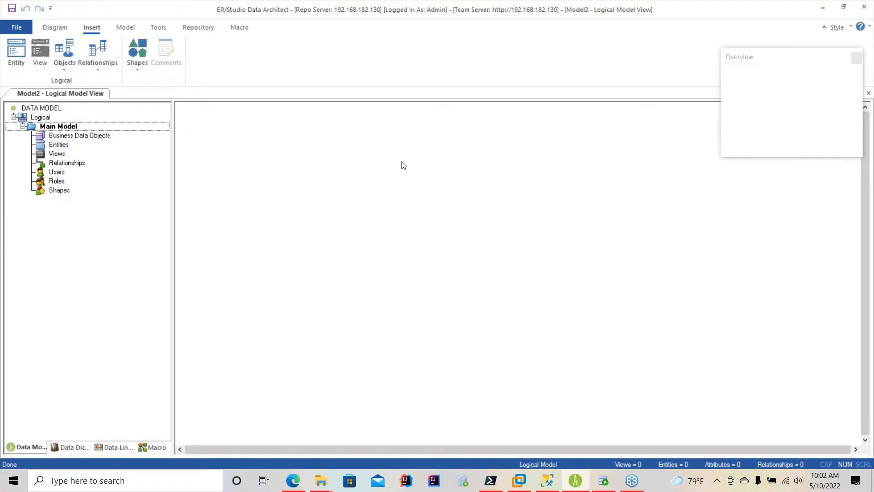
mouse_move(403, 169)
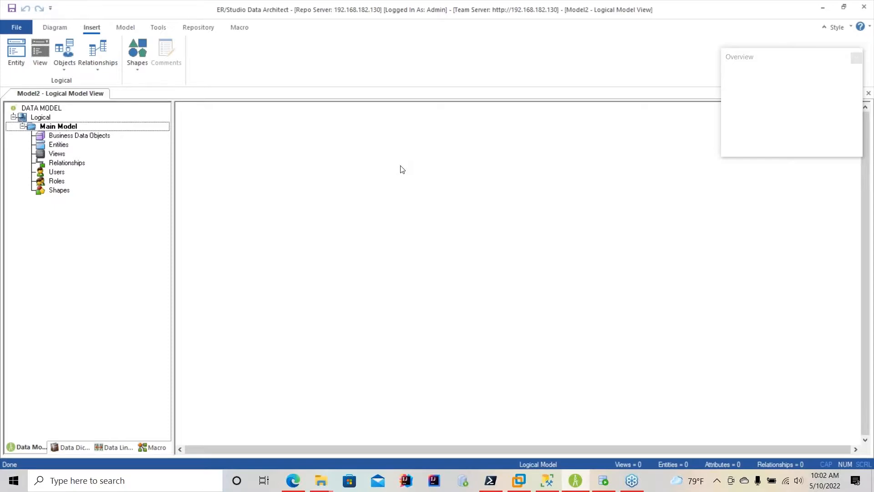
mouse_move(301, 234)
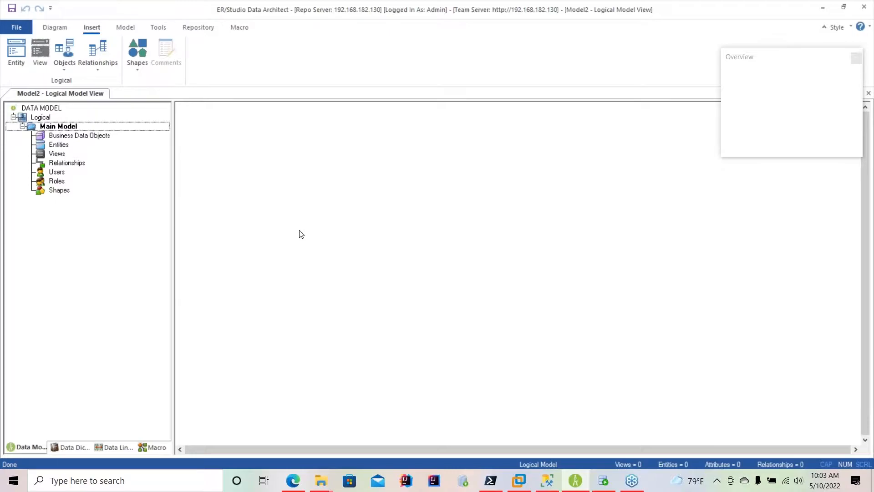
mouse_move(314, 215)
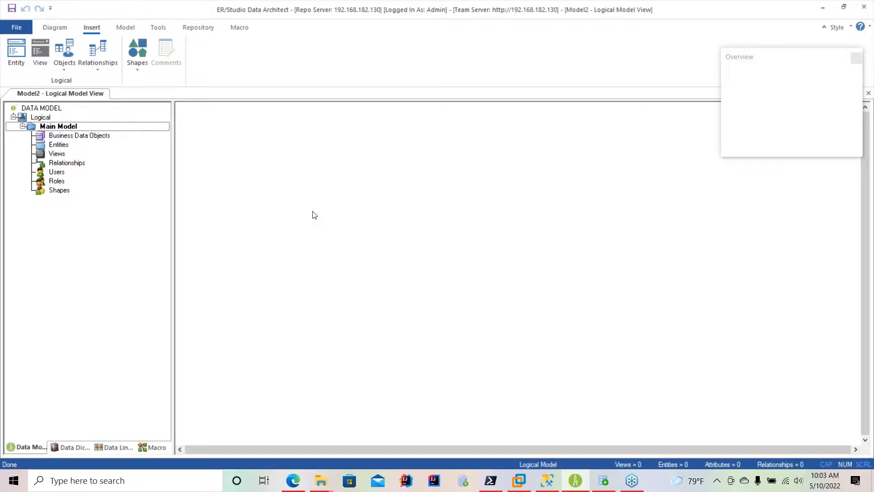
mouse_move(97, 141)
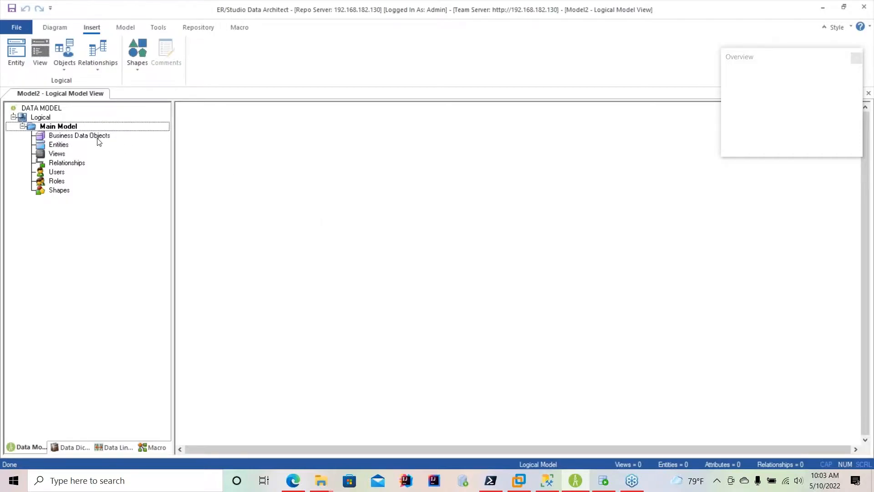
left_click(16, 49)
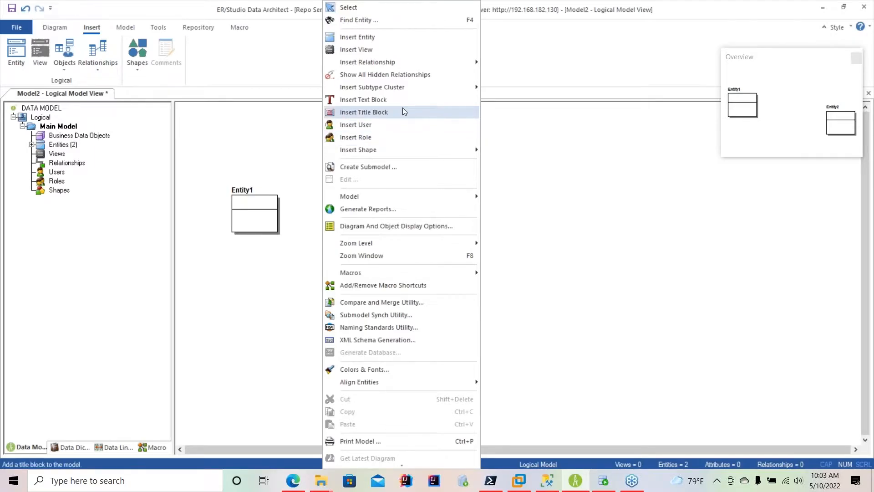
Step: Insert a title block: project AzureSQL Webinar, author Anil, company and copyright IDERA INC
left_click(363, 112)
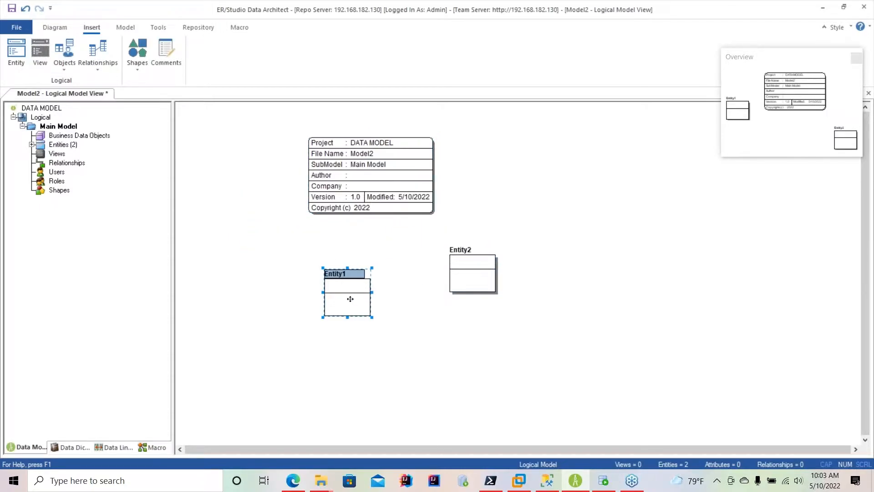
double_click(370, 175)
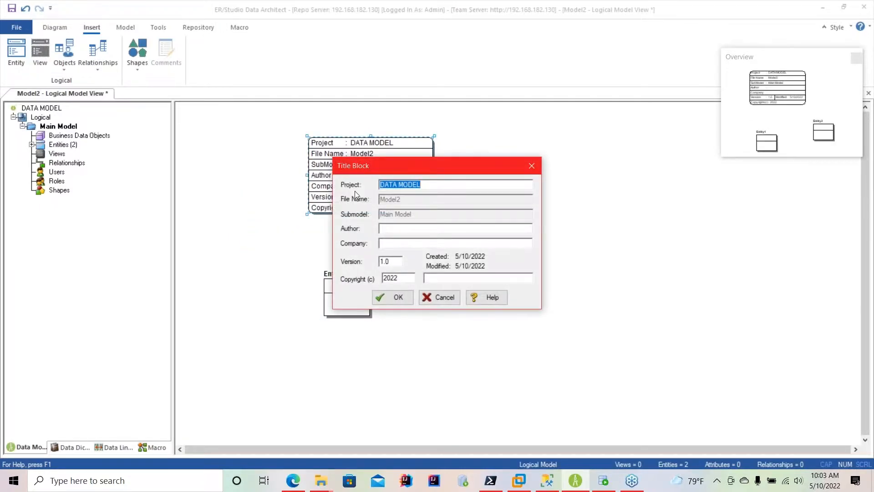
type("AzureSQL Webinar")
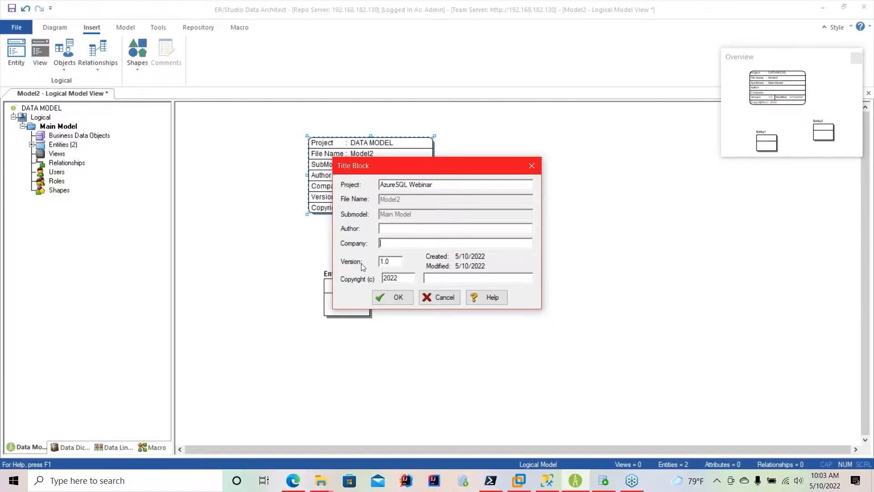
type("Anil")
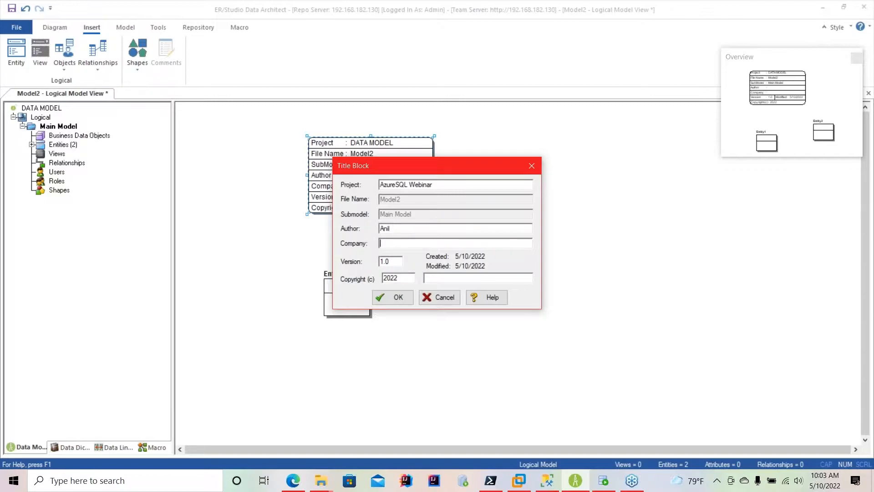
type("IDERA INC")
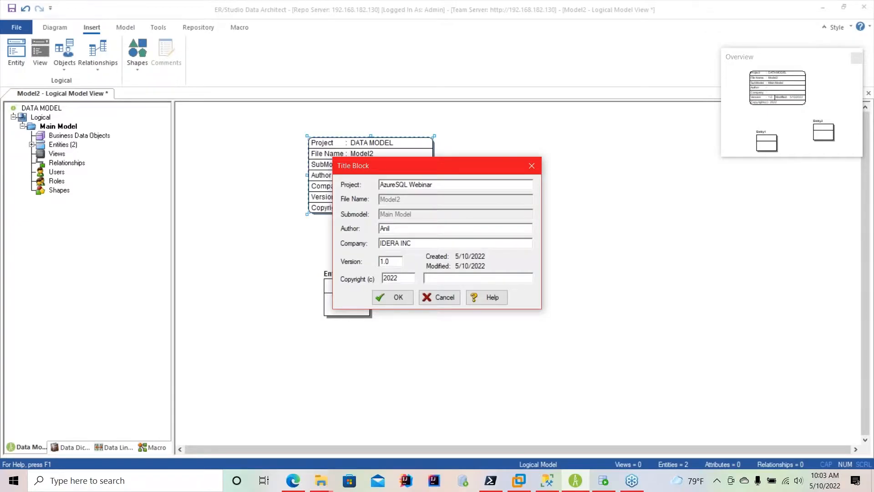
type("IDERA INC")
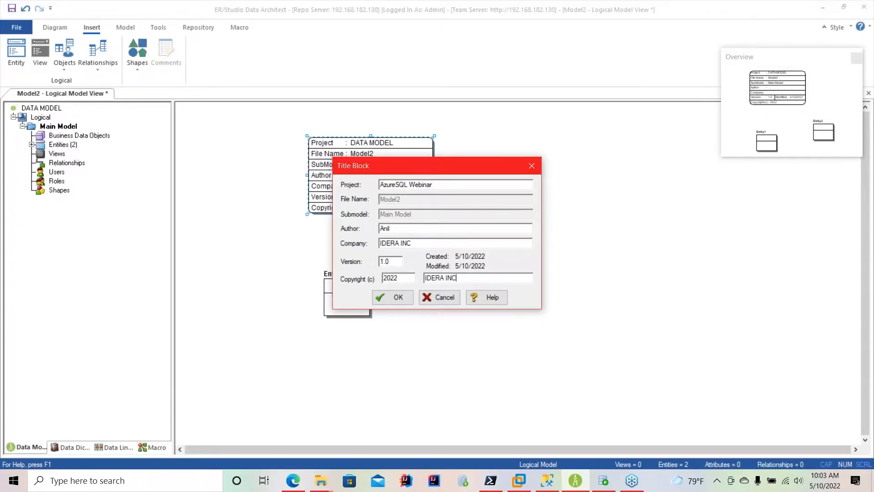
left_click(393, 297)
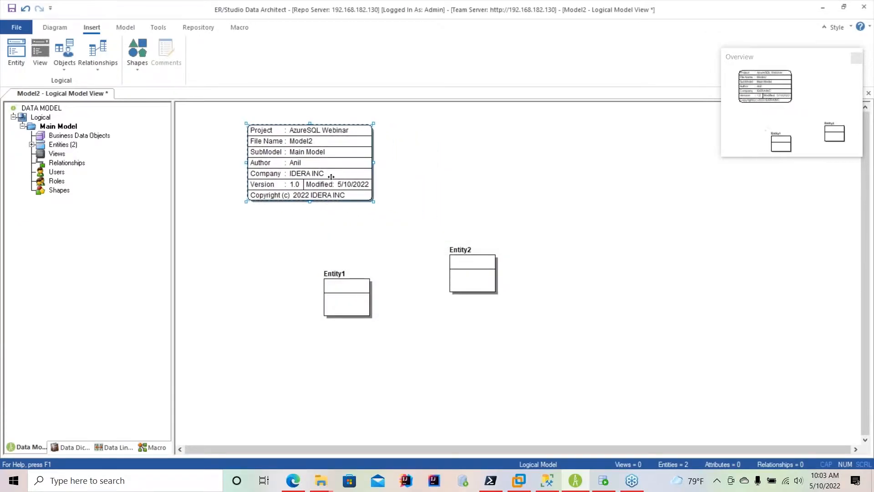
Step: Move the title block, then name the entity Dept with attributes Deptno, Dname and Loc
left_click_drag(345, 297, 279, 262)
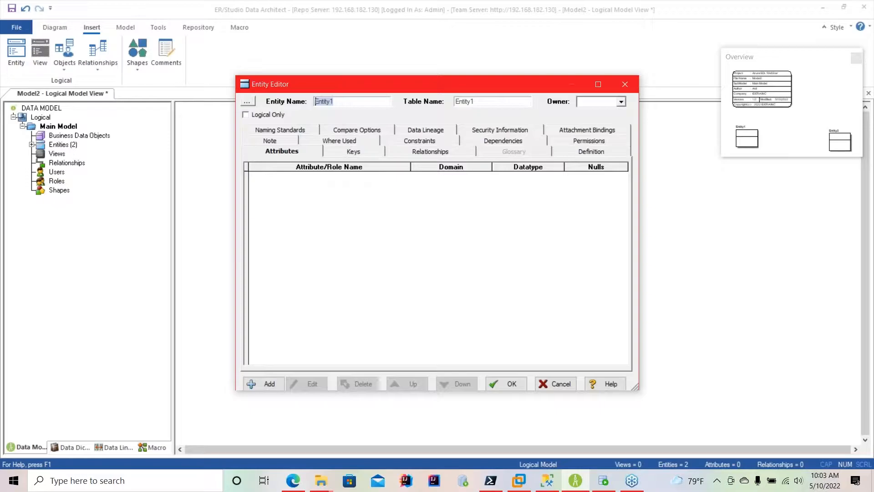
type("Dept")
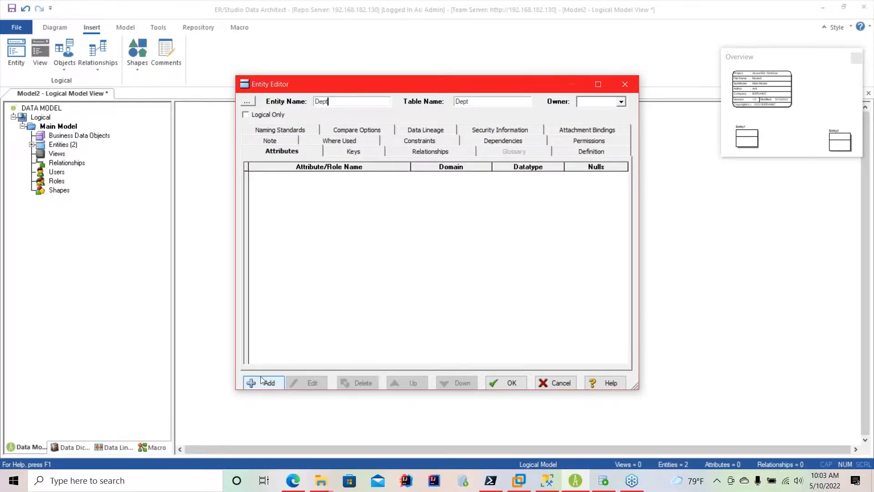
left_click(263, 383)
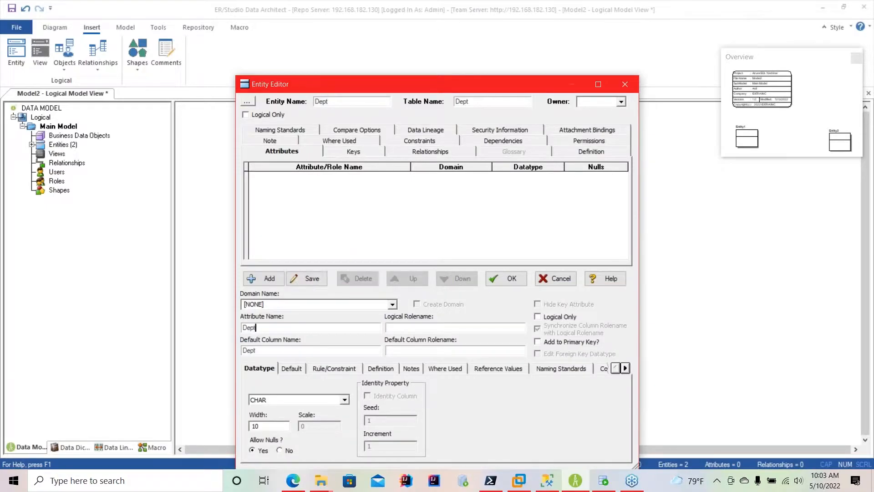
type("no")
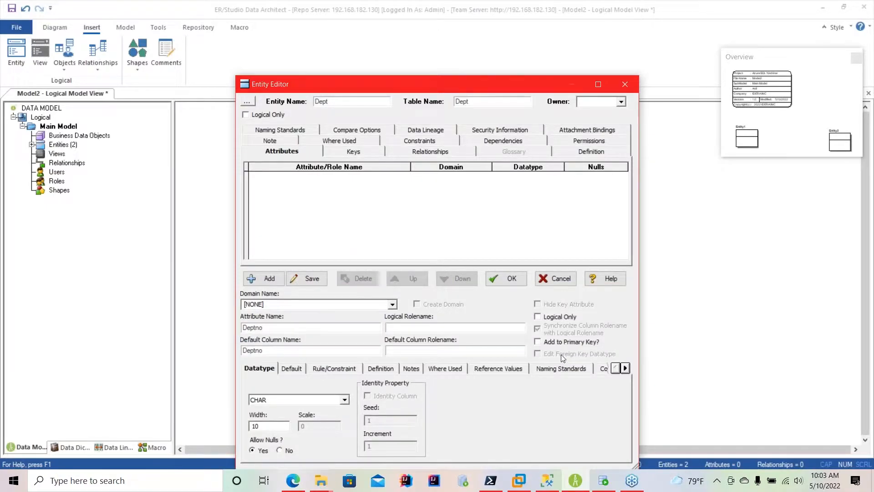
left_click(263, 279)
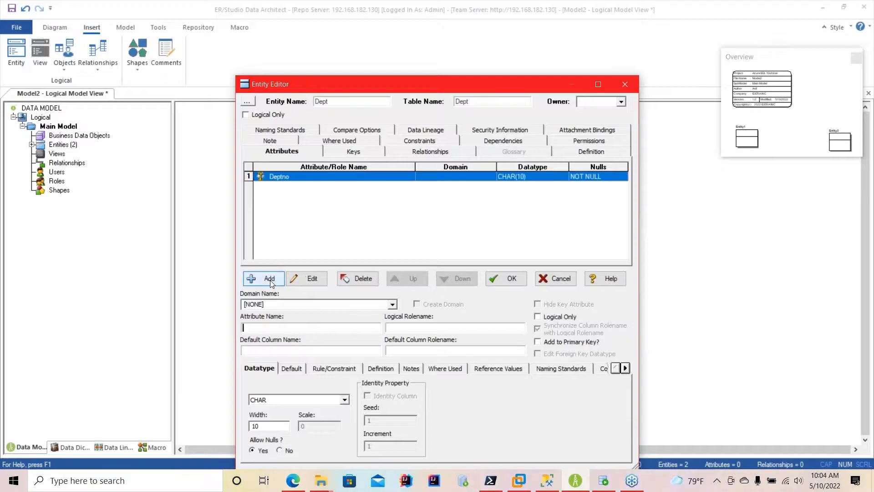
type("Dname")
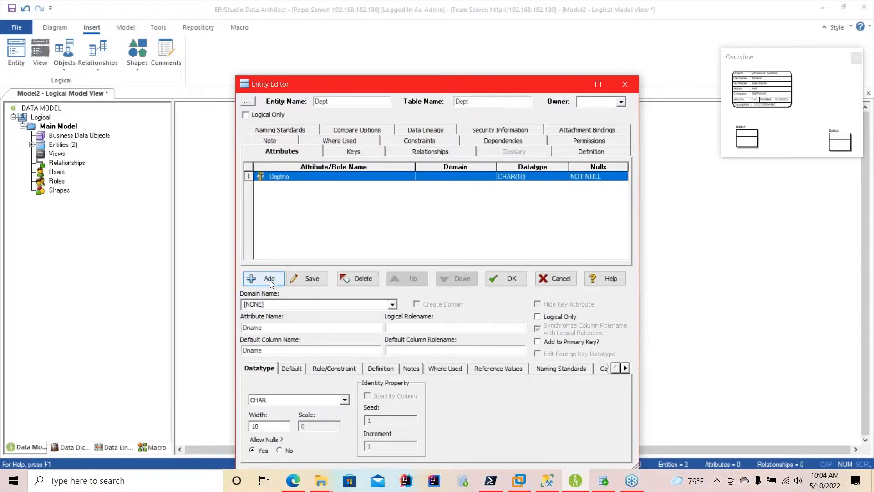
left_click(264, 278)
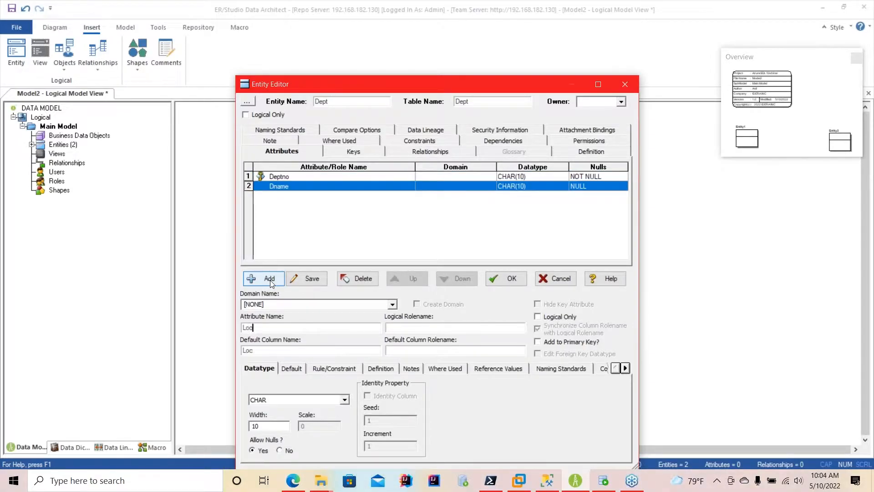
left_click(506, 278)
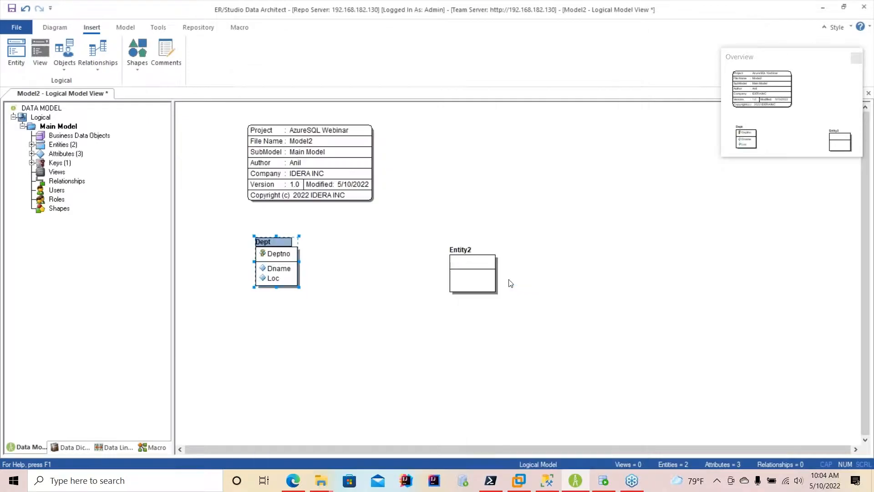
Step: Select Entity2 on the diagram to edit it
left_click(472, 273)
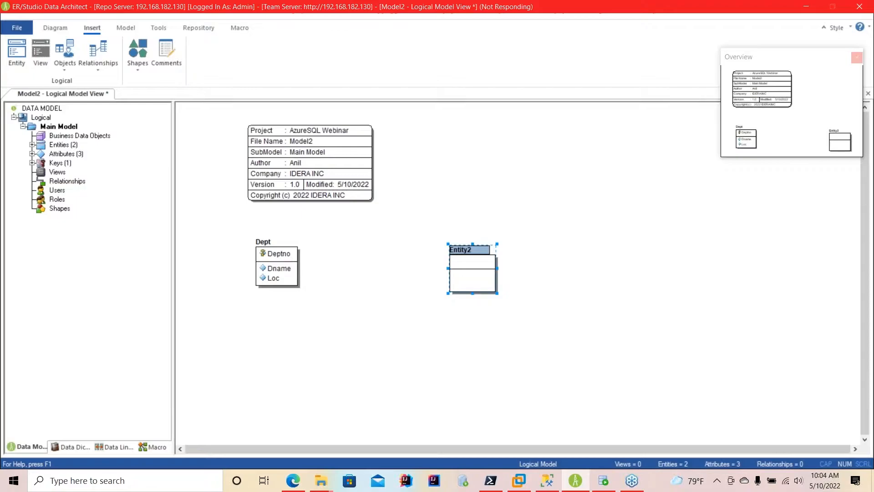
mouse_move(489, 284)
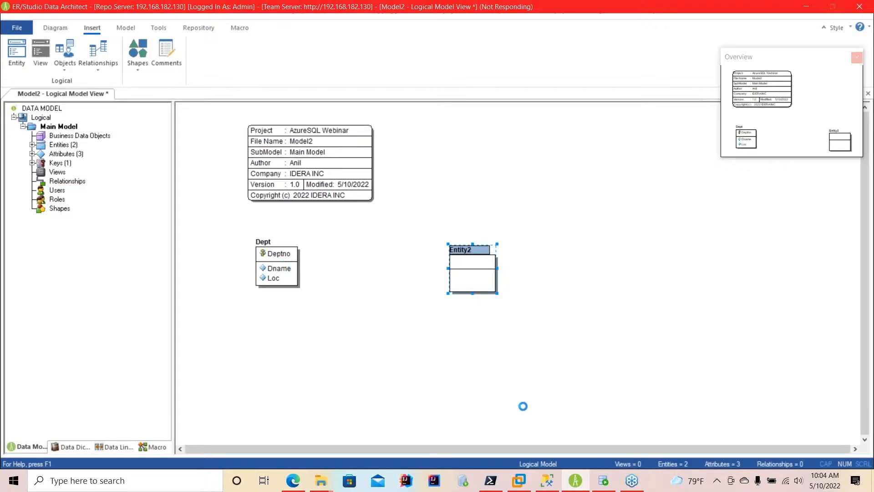
mouse_move(587, 418)
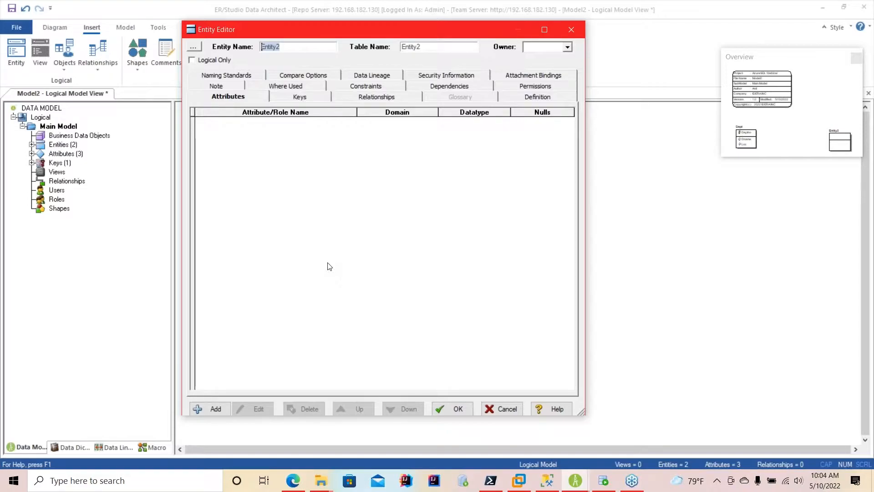
Step: Rename Entity2 to Emp with primary key Empno plus Ename and Loc
type("Emp")
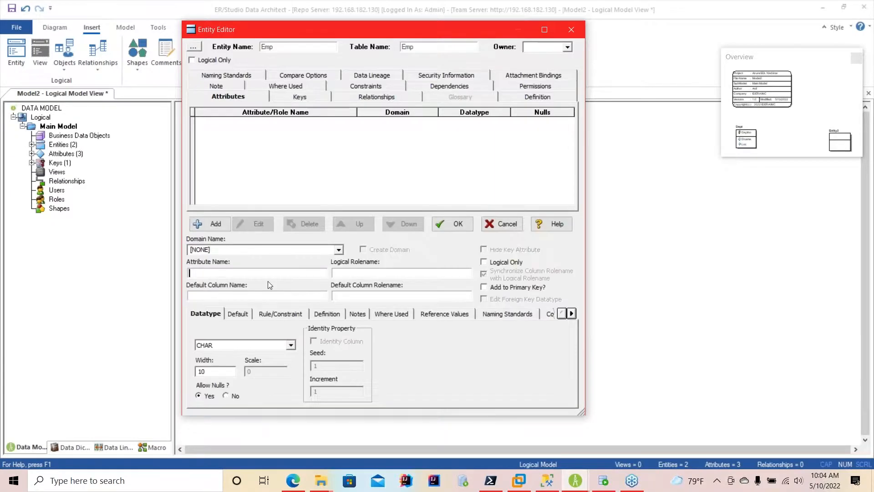
type("Empno")
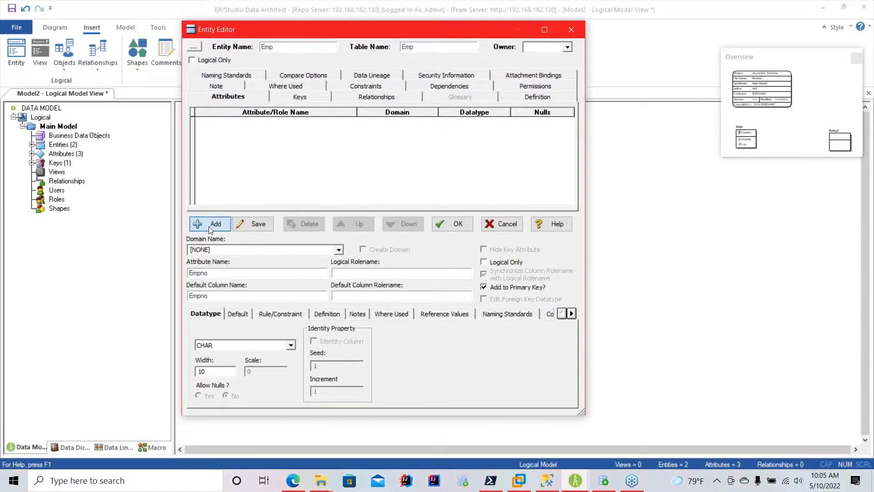
left_click(209, 224)
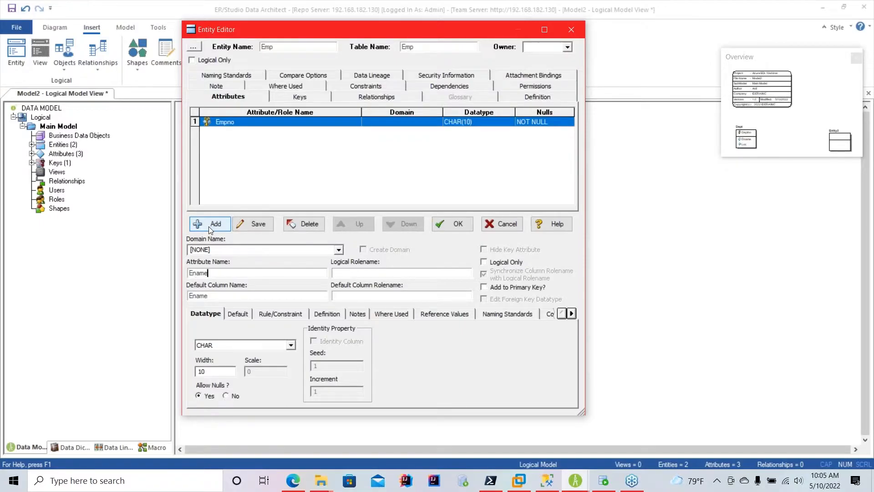
left_click(210, 224)
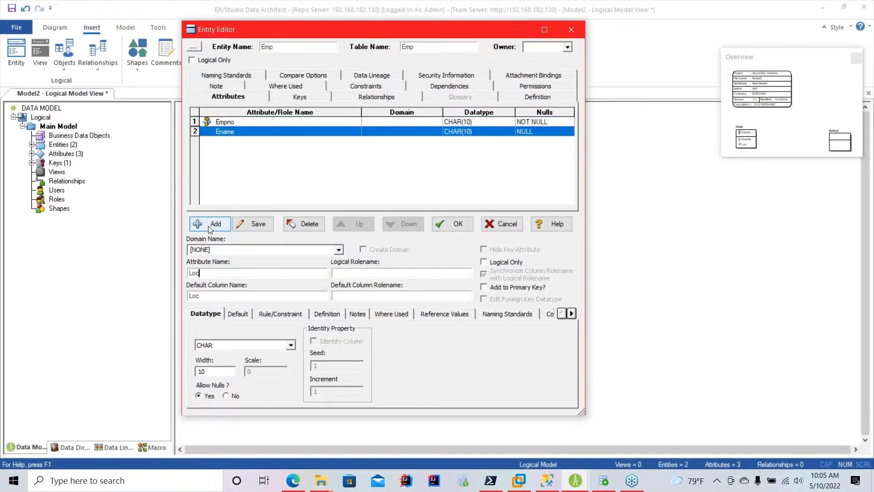
left_click(452, 224)
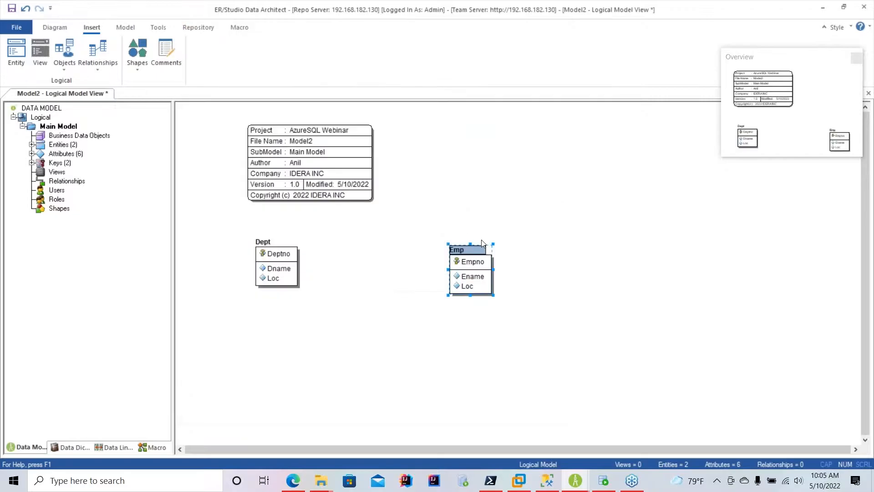
Step: Relate Dept to Emp, then save as AzureSQLDB1 instead of overwriting azuresqldb
left_click_drag(470, 249, 496, 222)
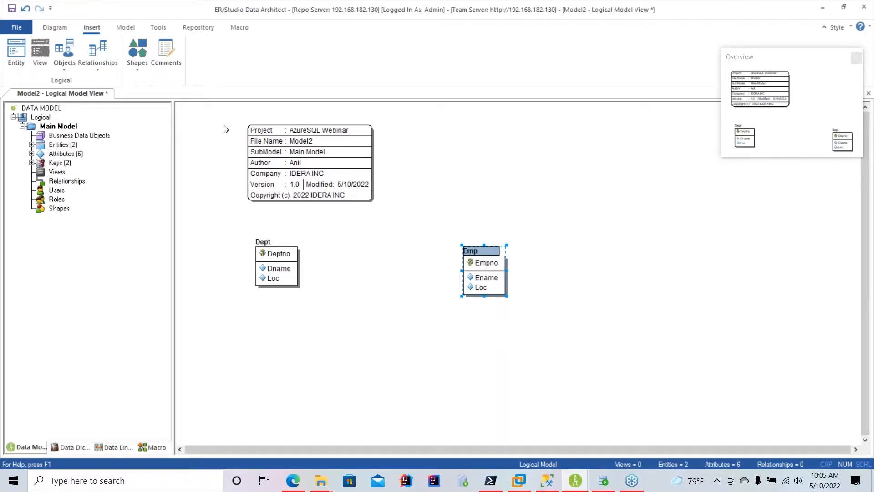
left_click(98, 50)
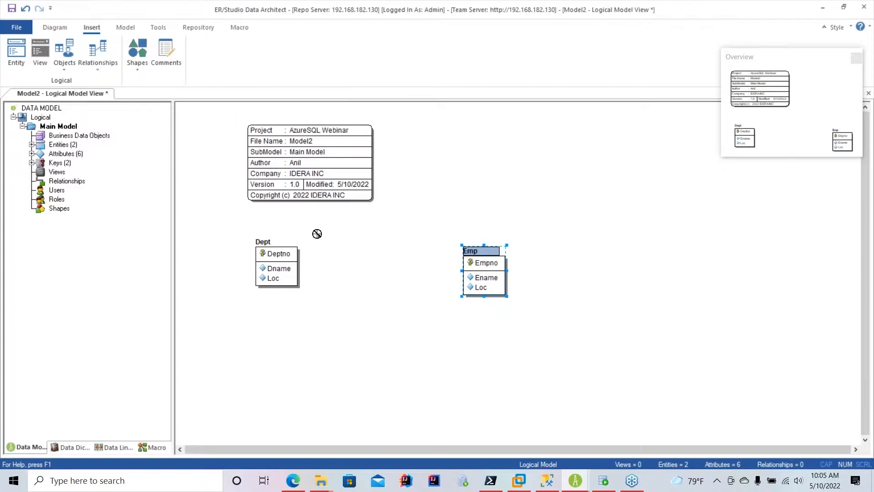
mouse_move(280, 254)
type("Azur")
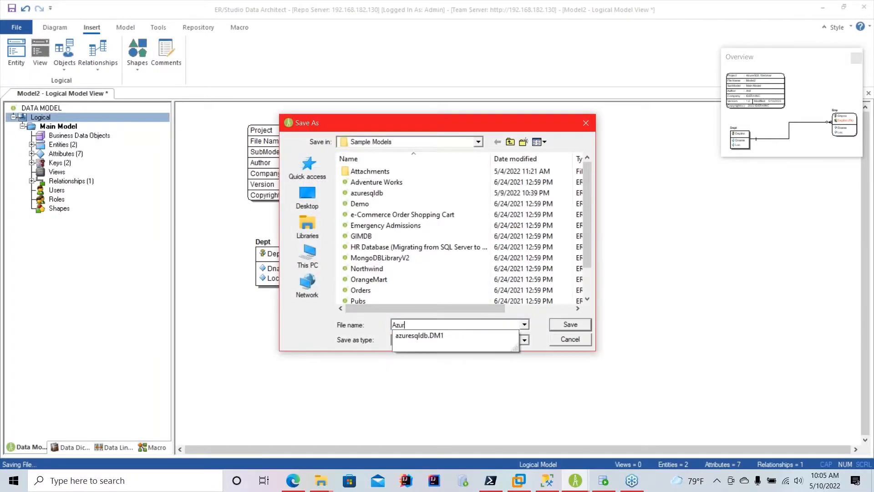
left_click(571, 325)
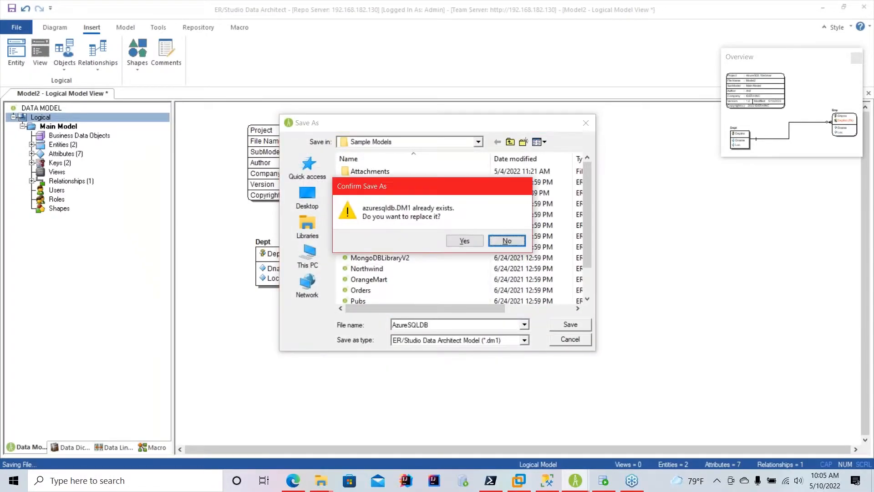
left_click(507, 241)
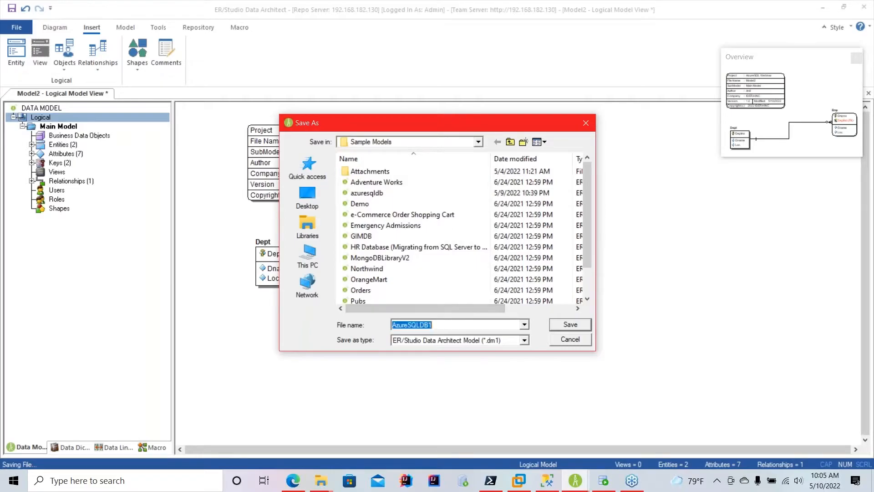
left_click(571, 324)
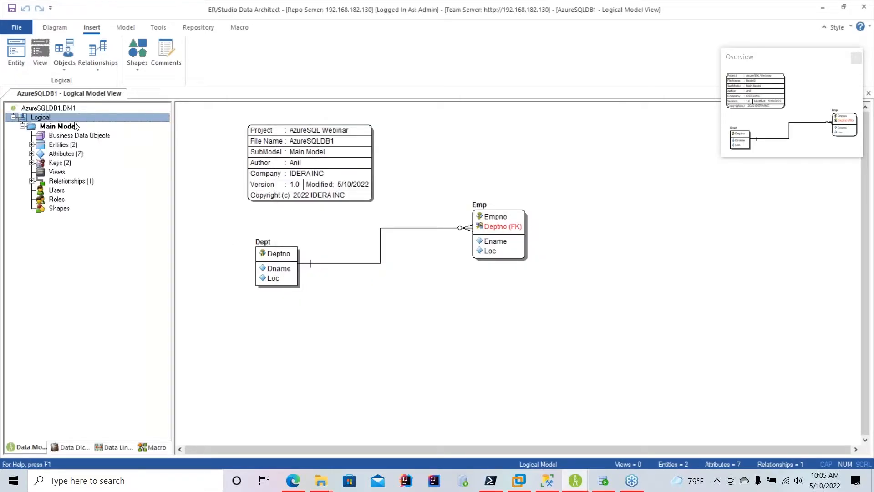
Step: Start generating a physical model named AzureSQLDB targeting Microsoft Azure SQL DB
right_click(40, 117)
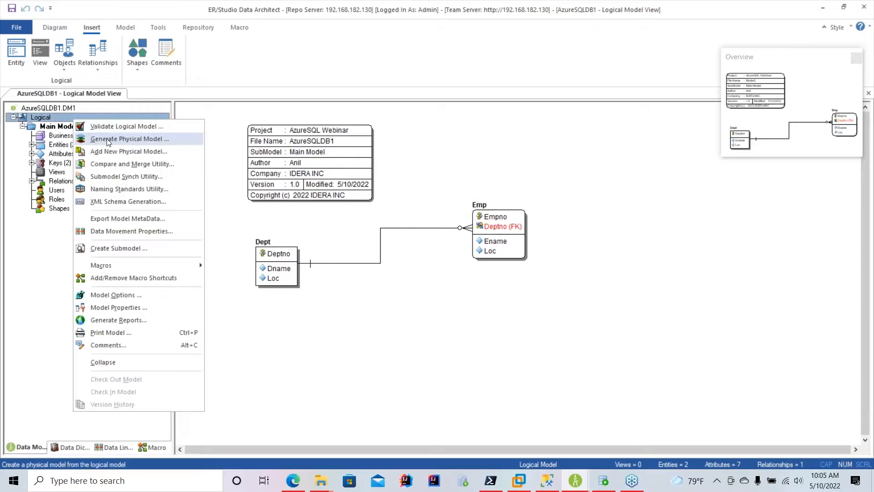
left_click(130, 139)
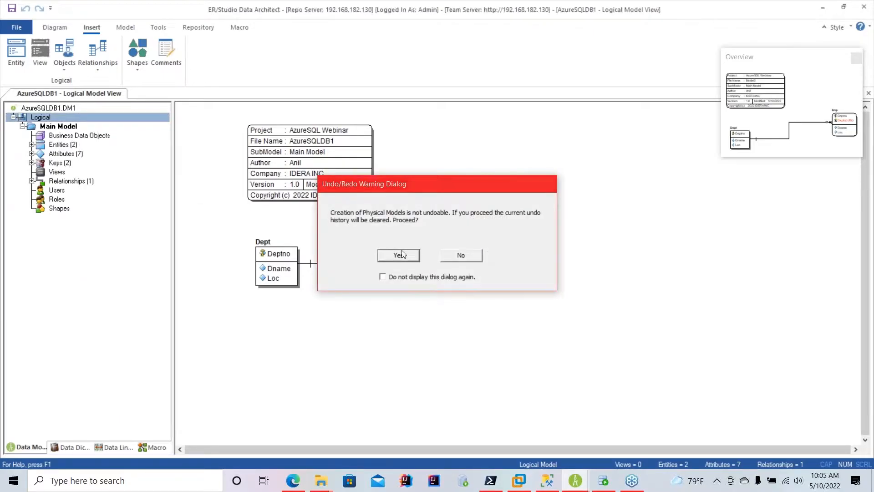
left_click(399, 255)
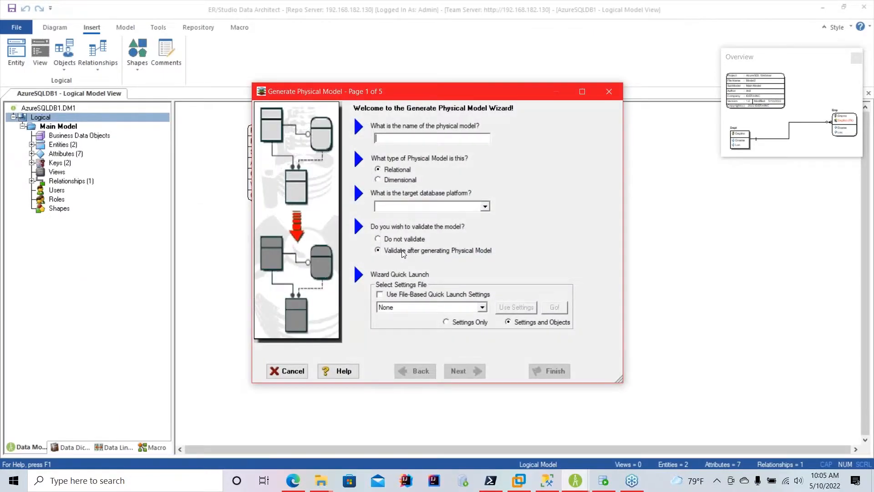
type("AzureSQLDB")
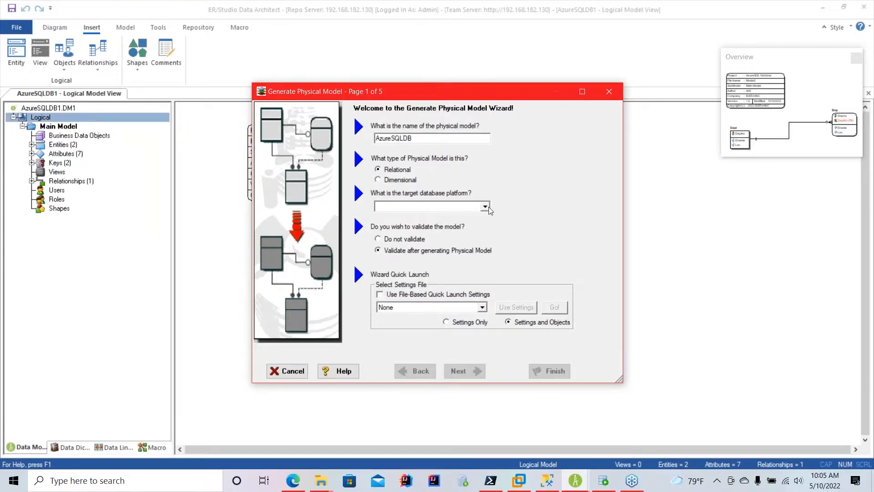
left_click(484, 206)
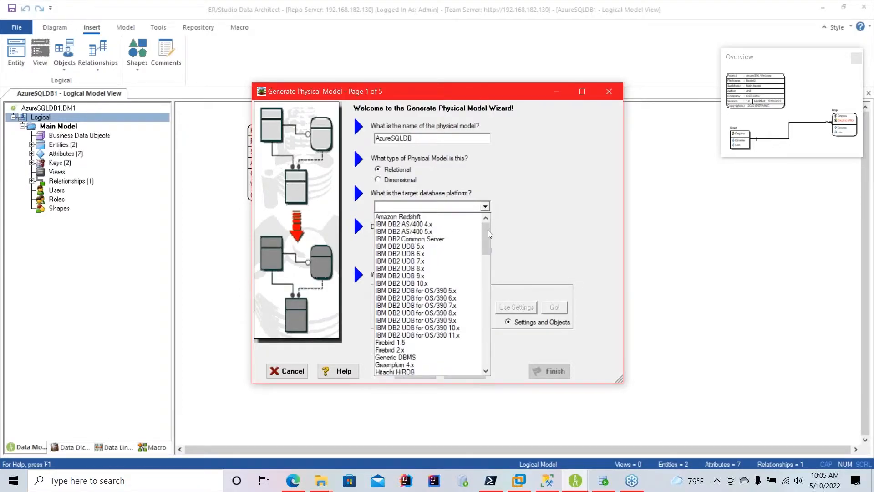
scroll("down", 3)
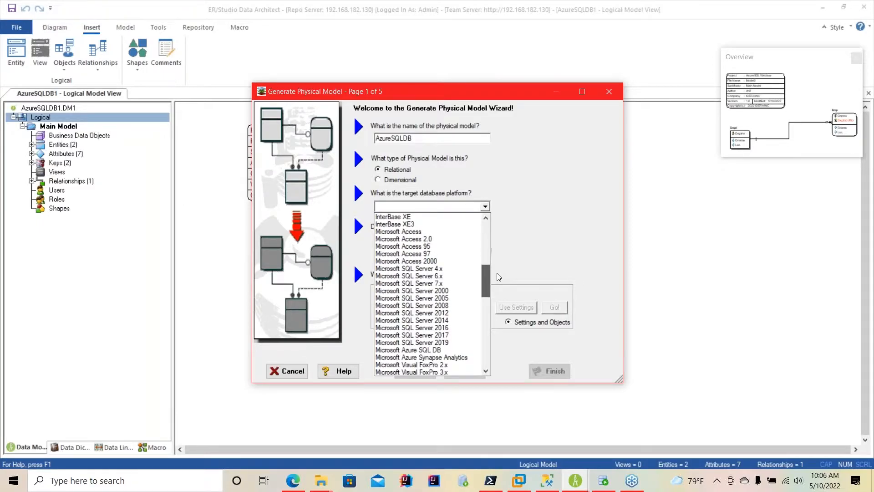
left_click(409, 298)
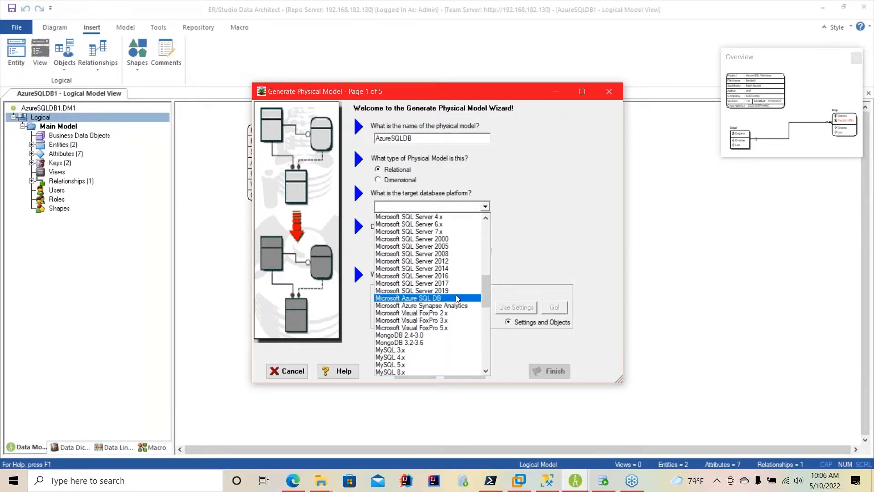
left_click(408, 298)
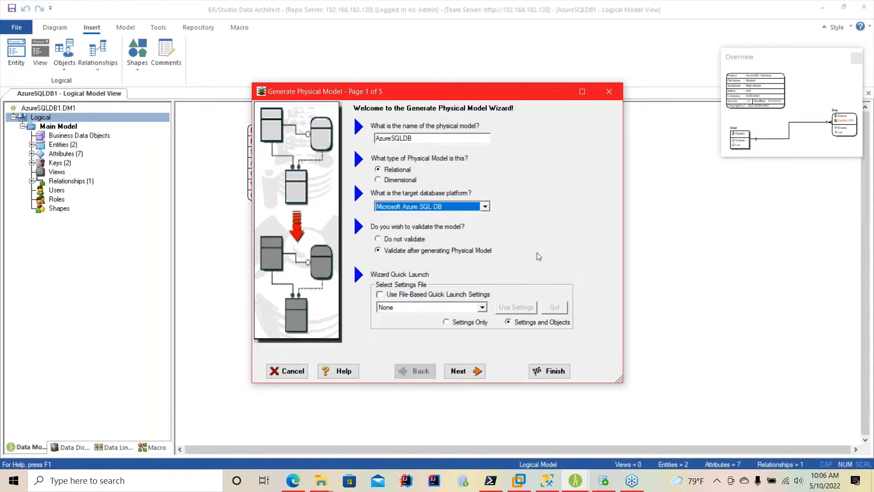
mouse_move(535, 266)
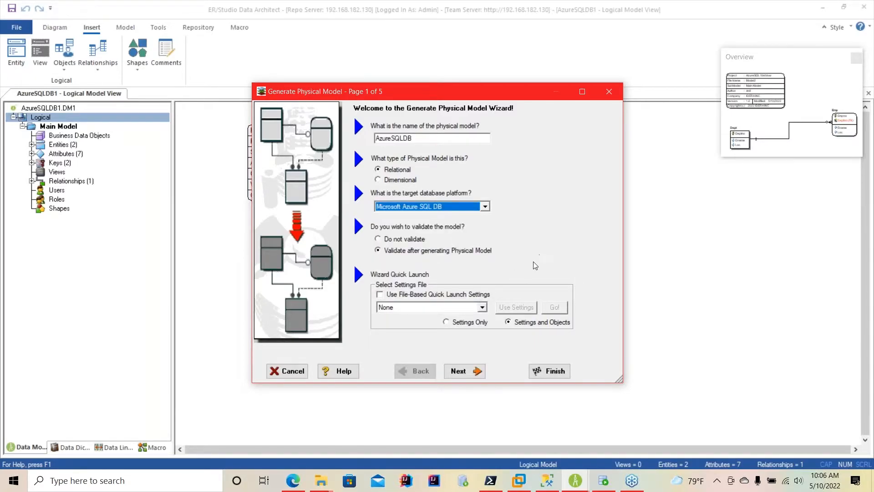
Step: Review included tables and users, then advance through naming and storage pages
left_click(465, 371)
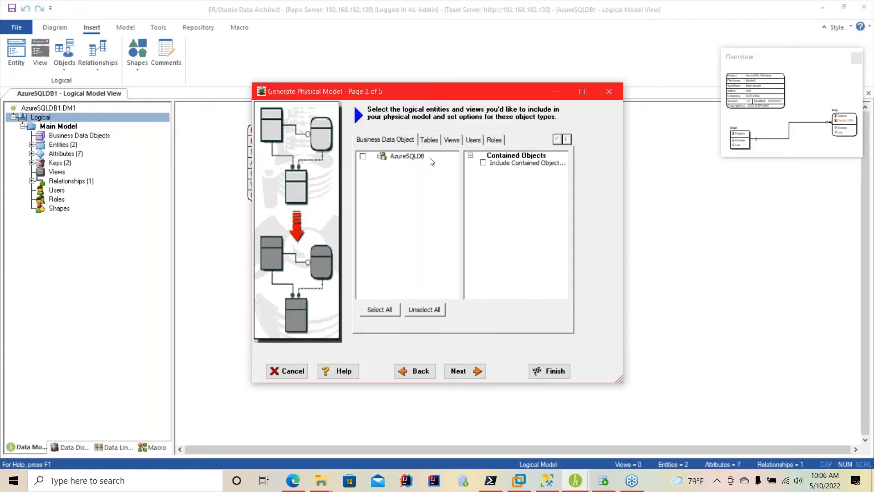
left_click(429, 140)
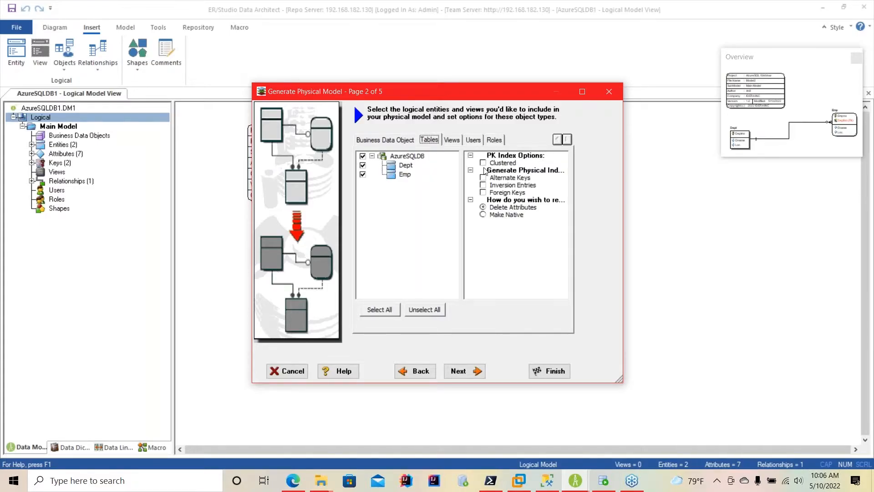
left_click(473, 140)
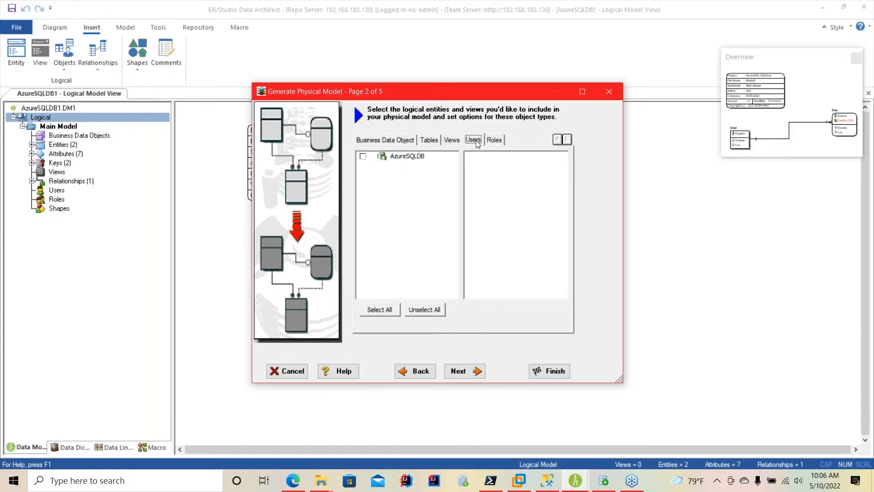
left_click(464, 371)
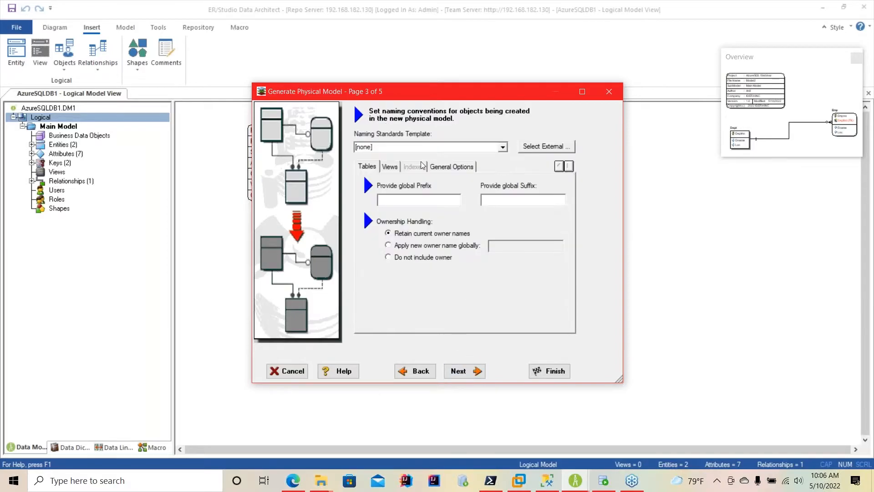
mouse_move(349, 234)
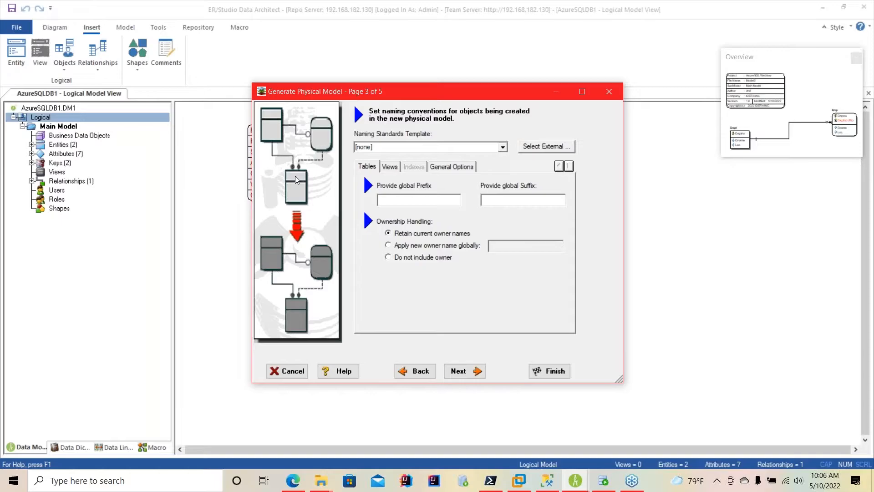
left_click(461, 371)
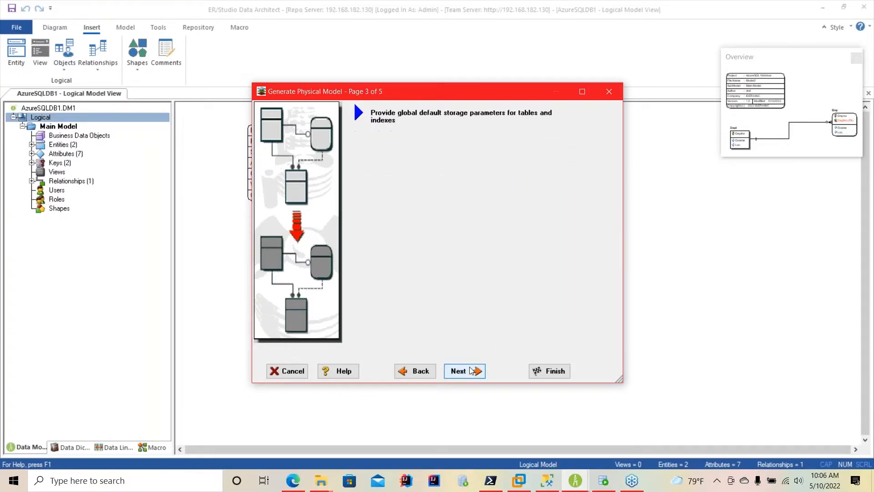
left_click(465, 371)
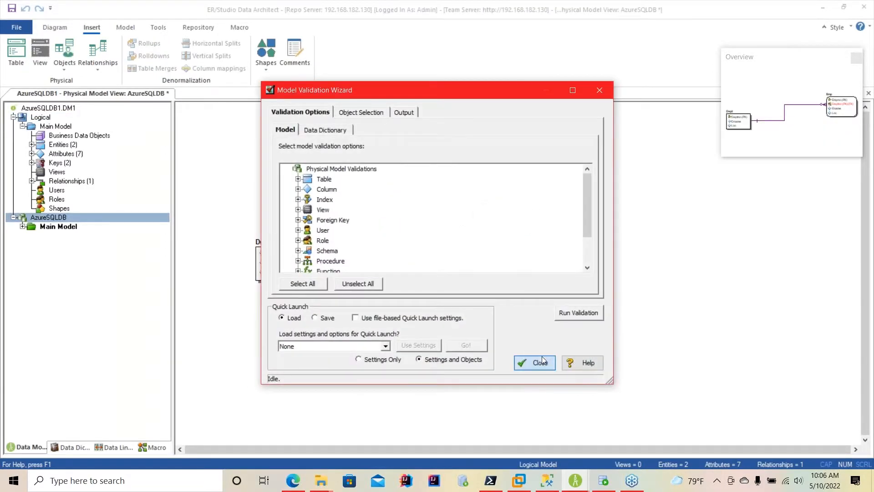
Step: Close the validation wizard and view Dept's CREATE TABLE script in AzureSQLDB
left_click(535, 362)
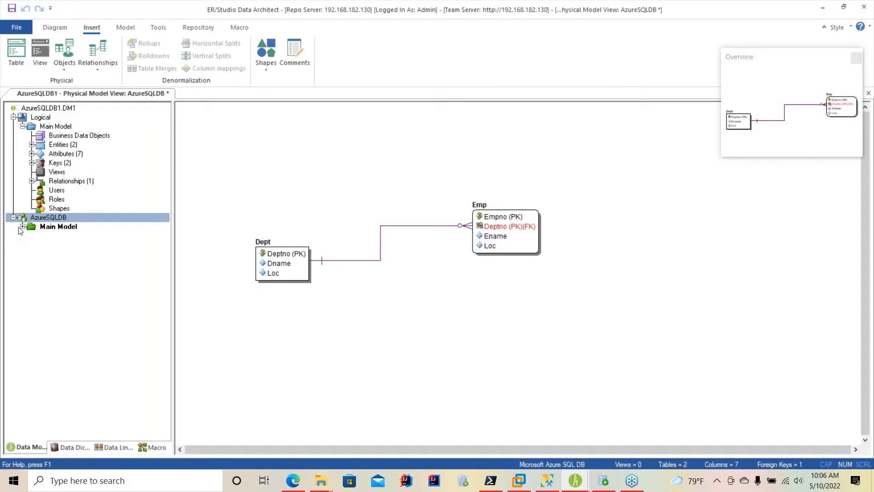
left_click(279, 241)
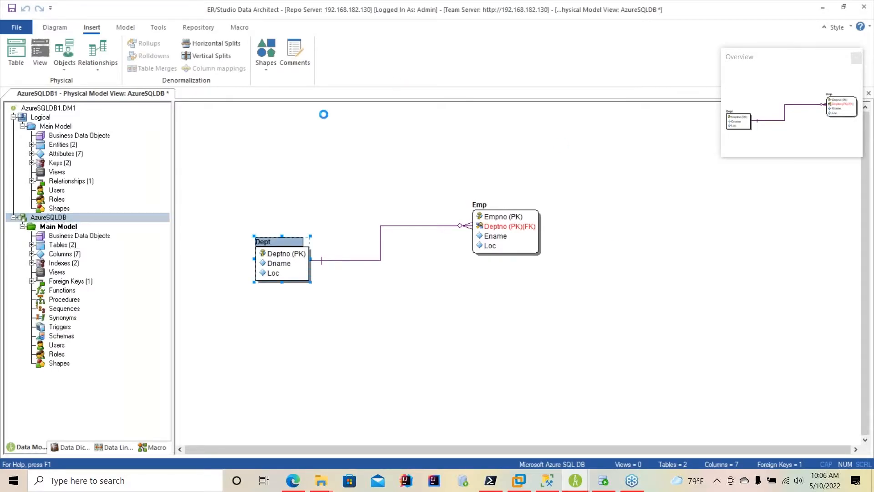
double_click(279, 241)
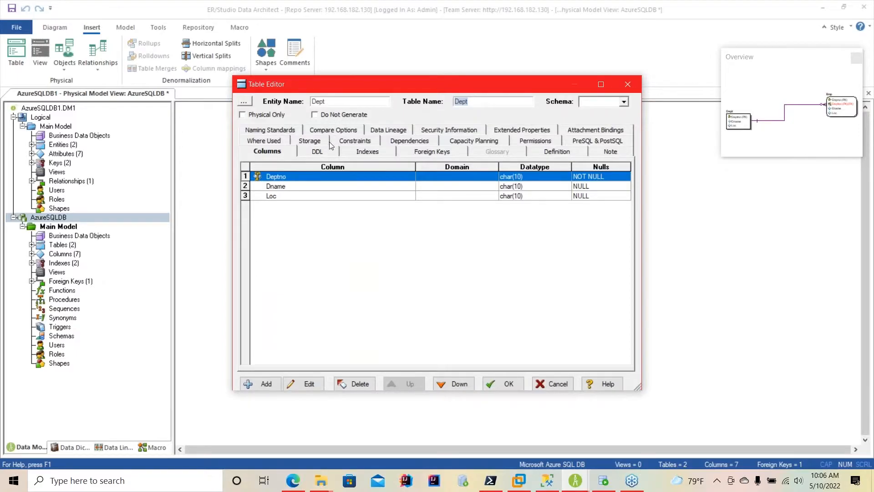
left_click(317, 152)
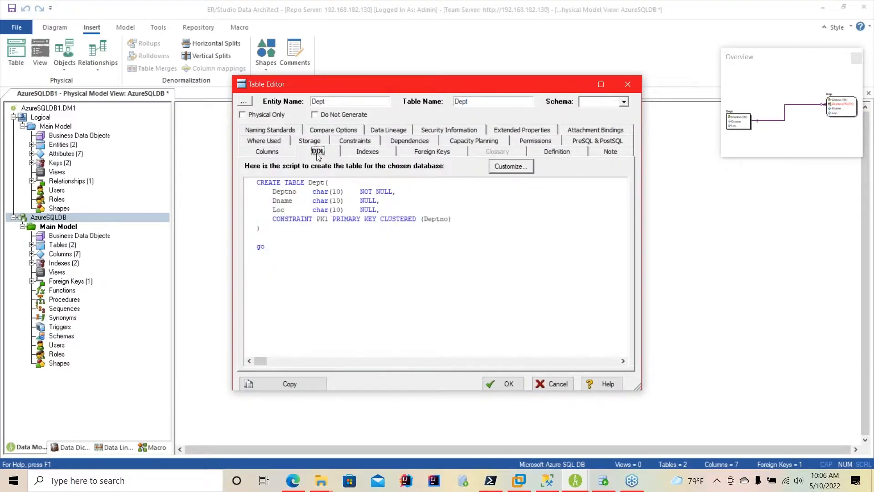
mouse_move(358, 168)
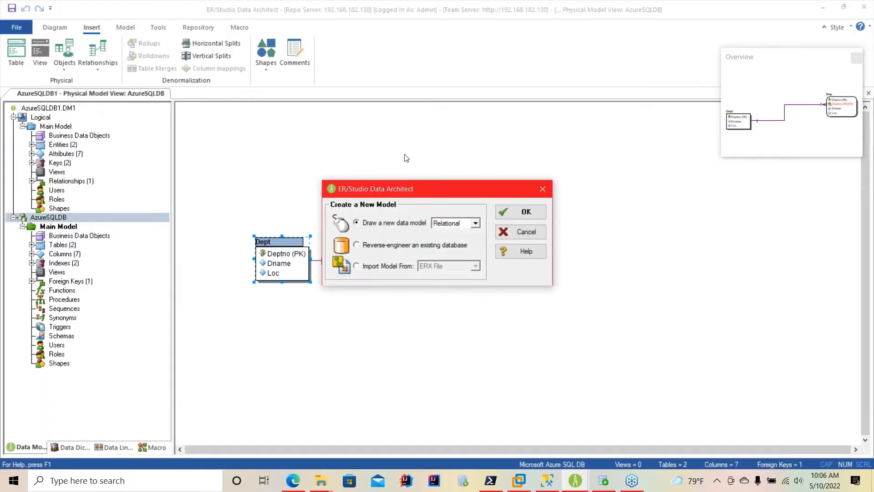
Step: Choose reverse-engineering an existing database and log in with the password
left_click(357, 245)
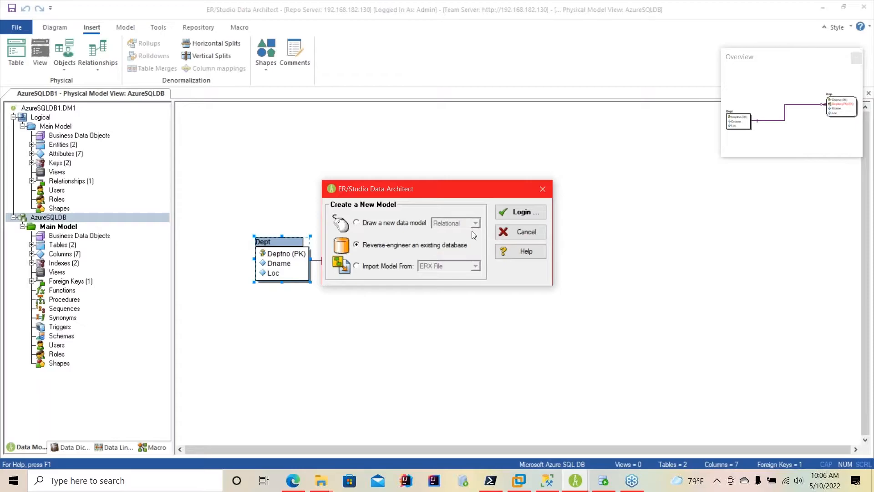
left_click(520, 212)
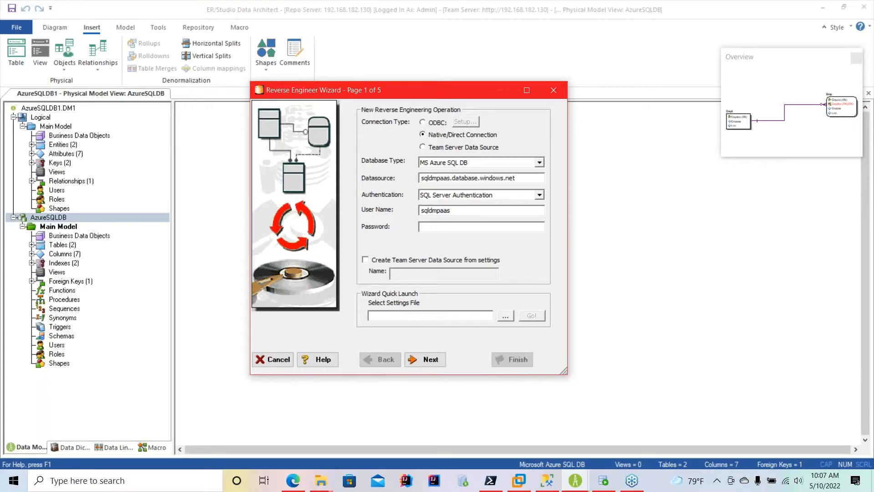
left_click(481, 226)
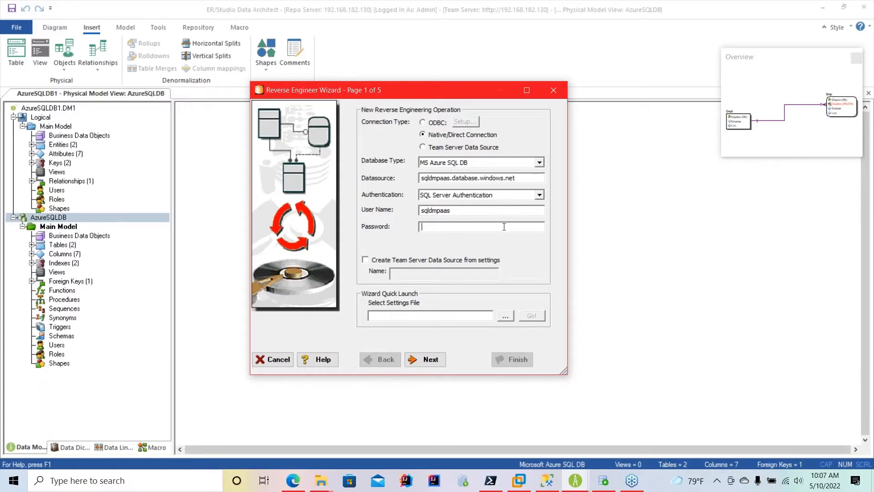
type("*****")
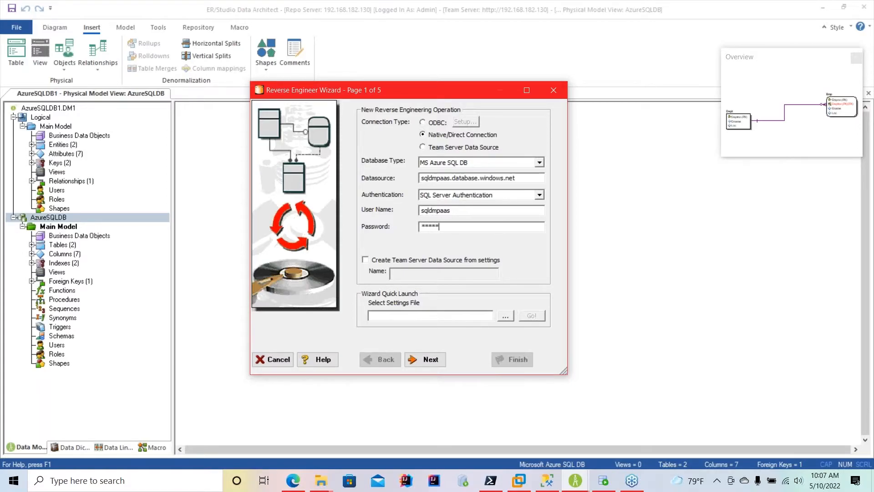
type("****")
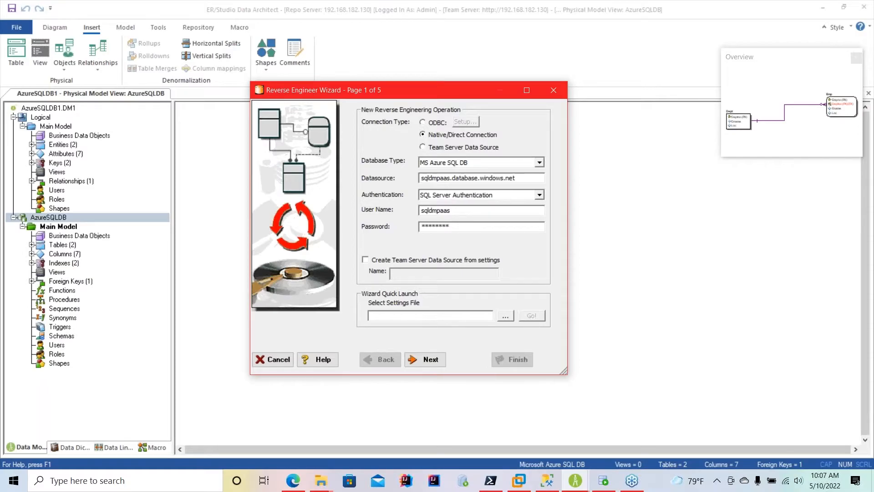
left_click(425, 360)
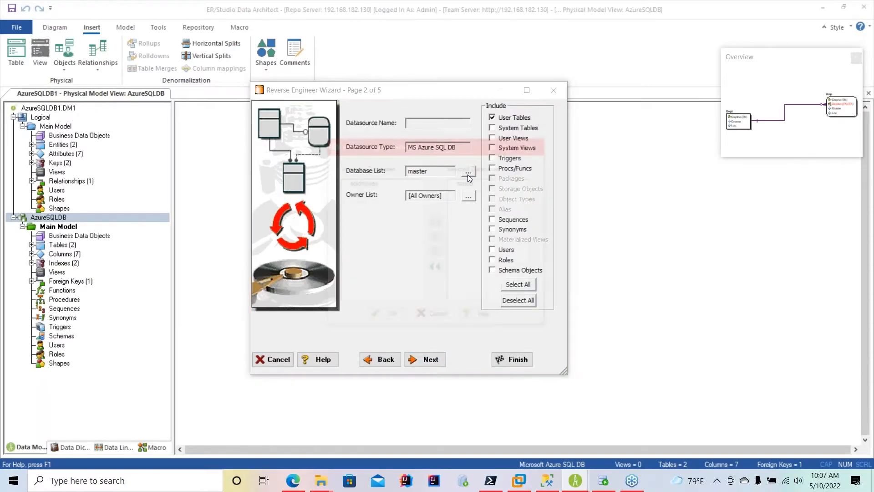
Step: Select the user database and SalesLT owner, then extract all ten tables
left_click(468, 172)
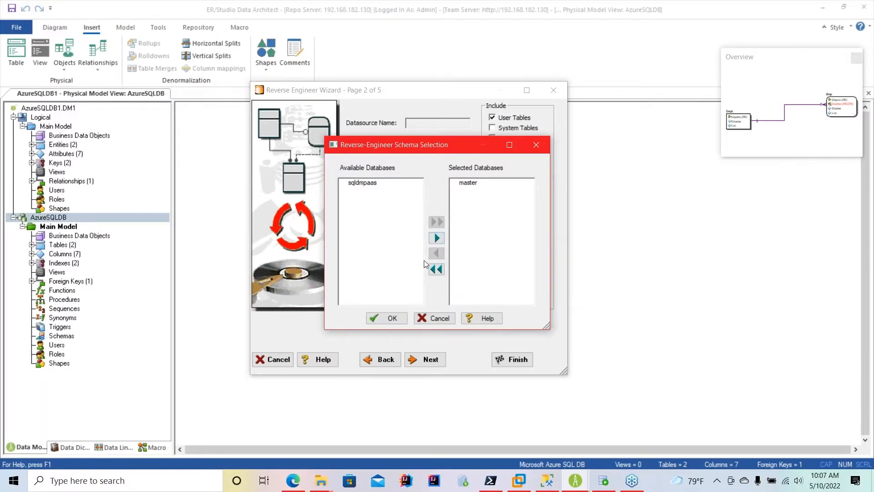
left_click(387, 318)
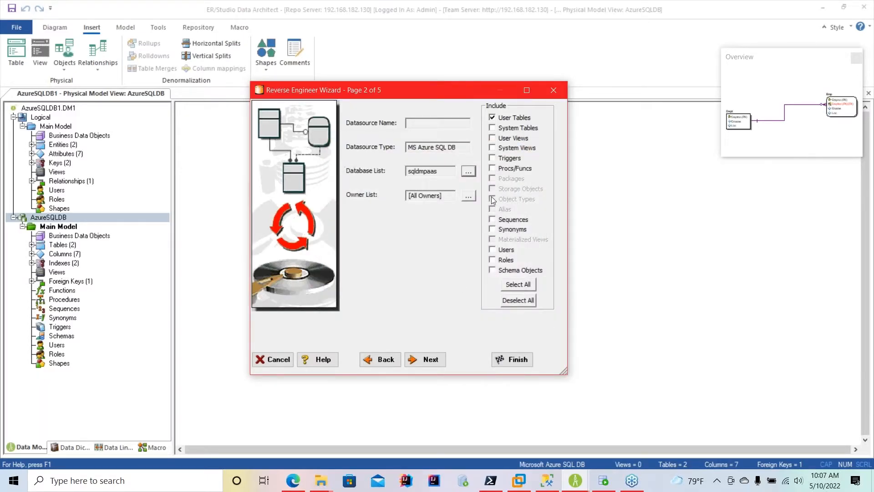
left_click(468, 195)
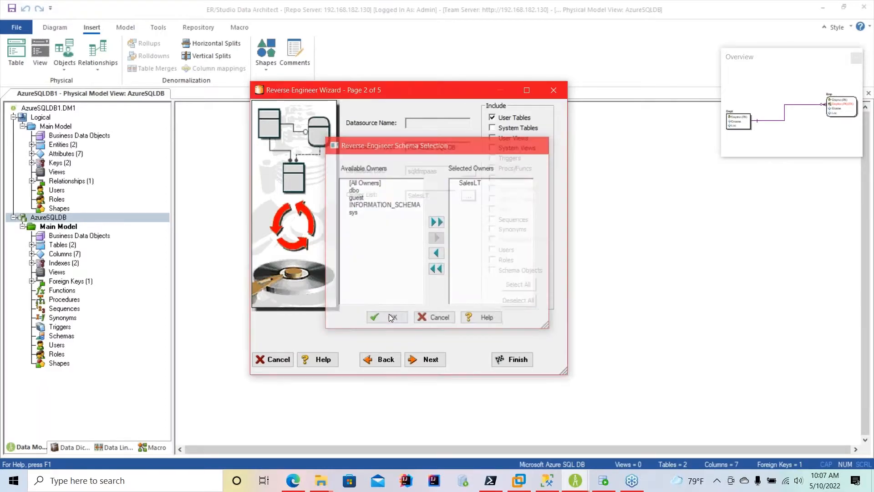
left_click(386, 317)
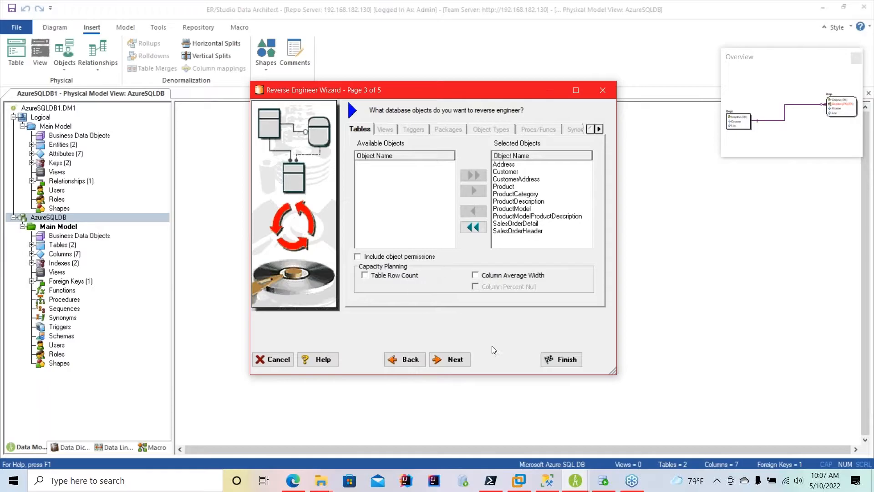
left_click(450, 359)
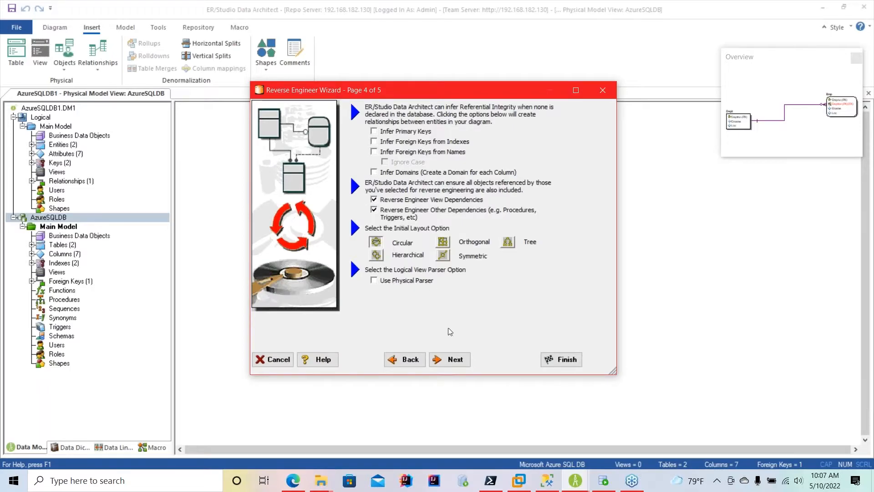
left_click(450, 359)
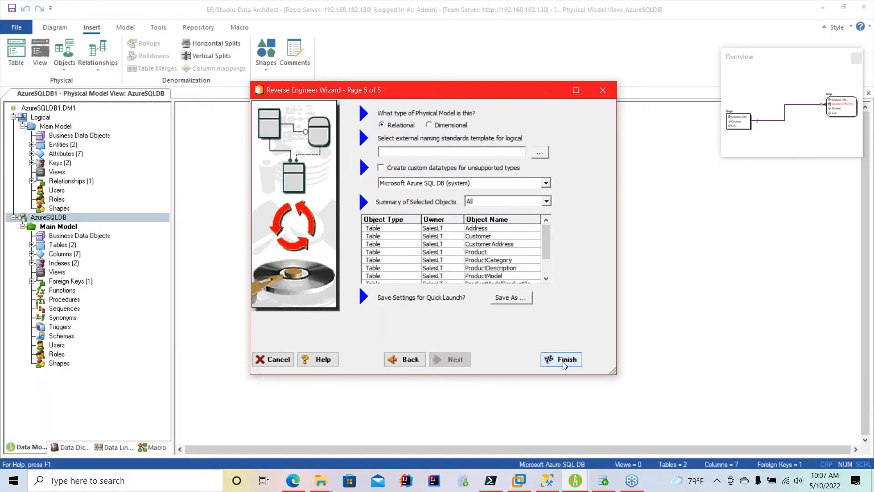
left_click(561, 360)
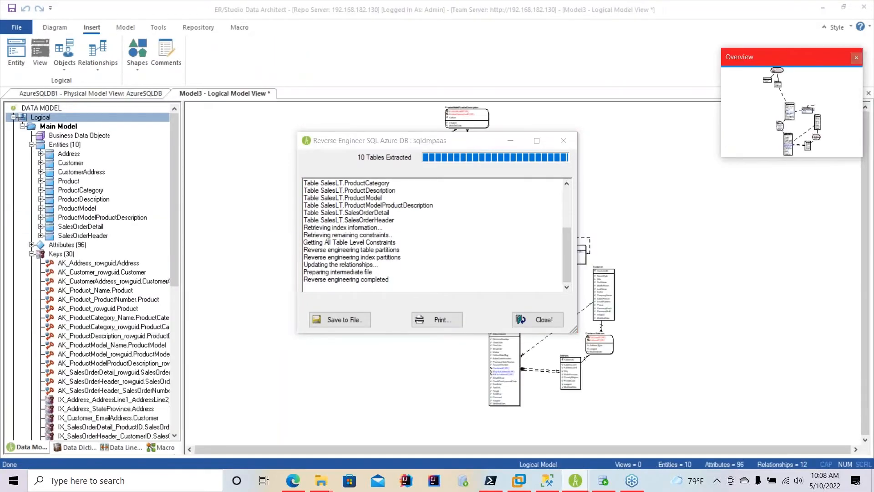
Step: Close the reverse-engineering report and lay out the ten logical SalesLT entities hierarchically
left_click(537, 320)
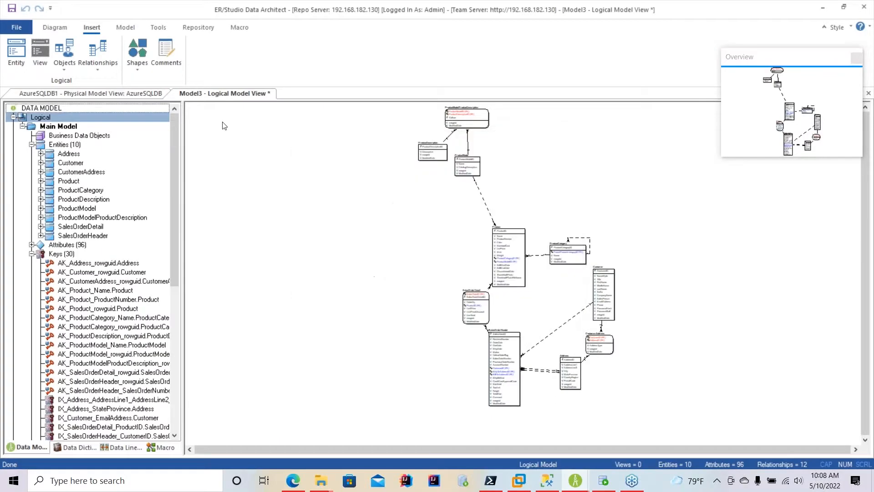
left_click(54, 27)
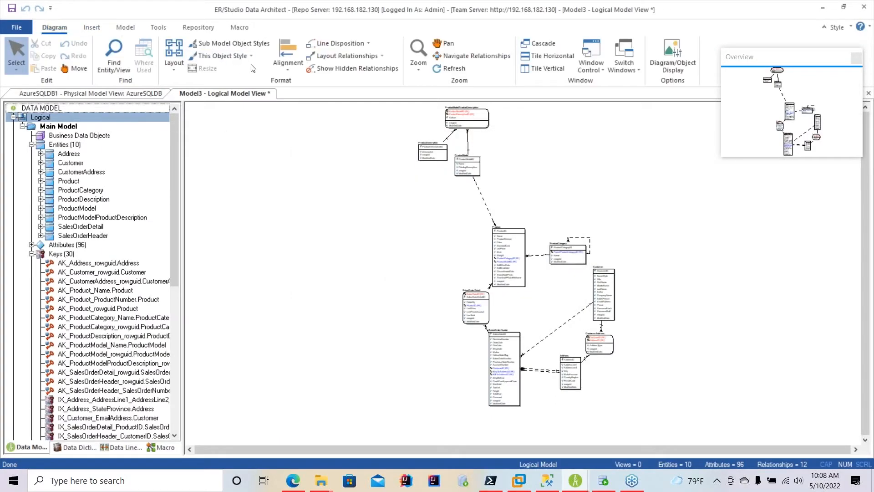
left_click(174, 47)
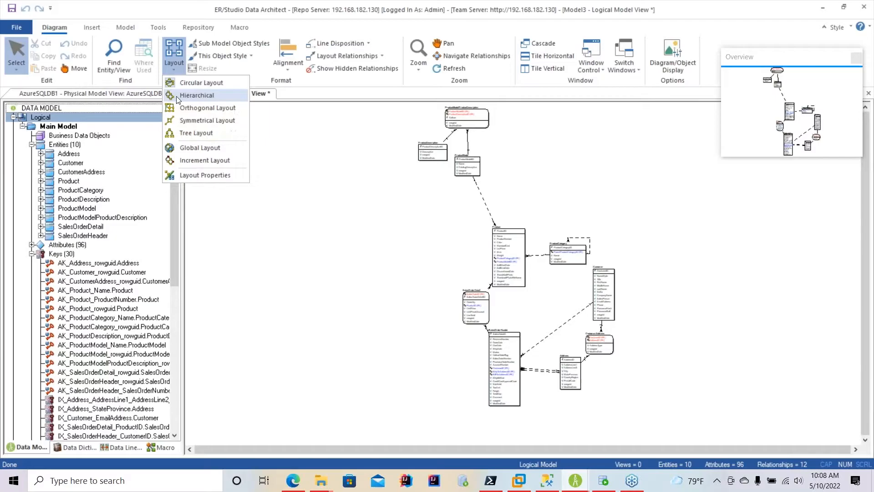
left_click(196, 95)
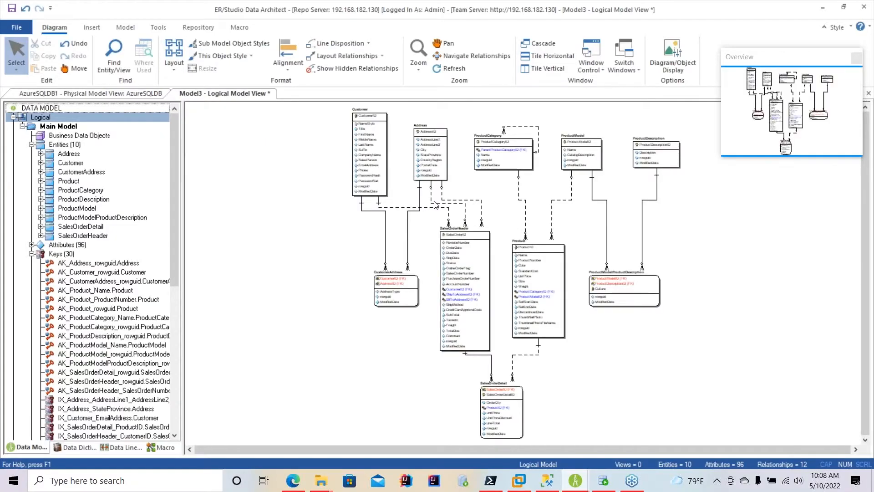
mouse_move(339, 169)
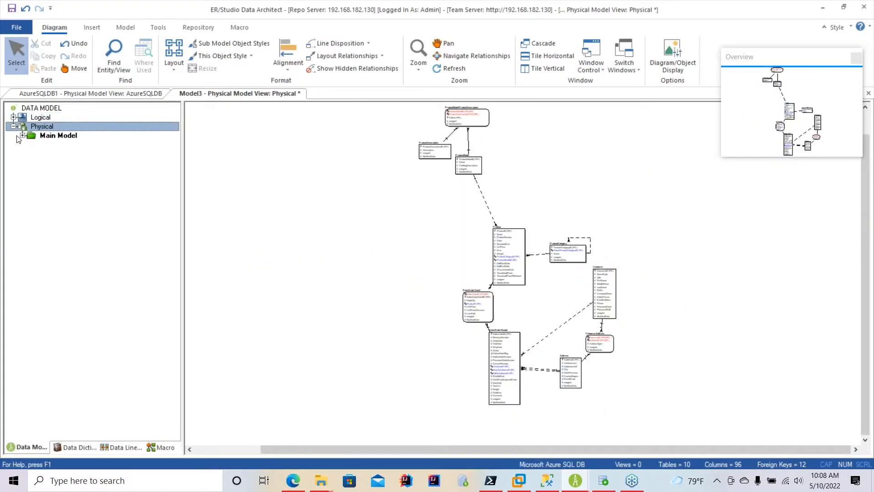
Step: Rearrange the physical diagram's ten SalesLT tables into an orthogonal layout
left_click(174, 53)
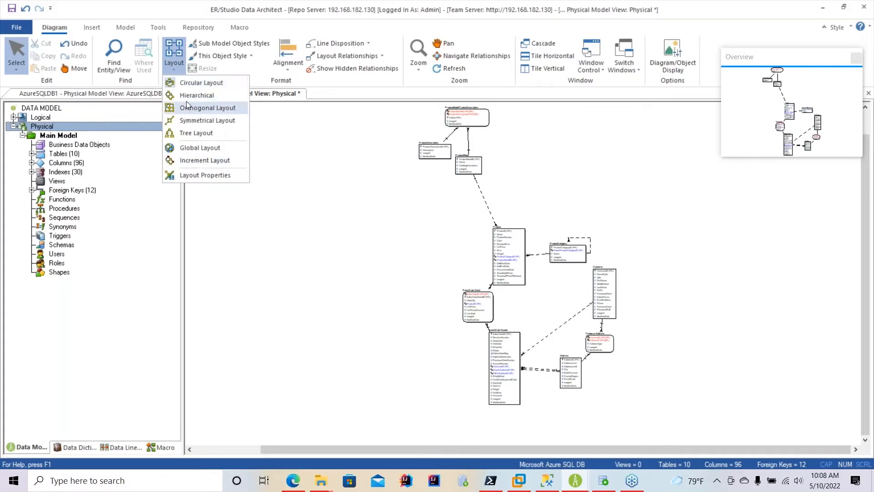
left_click(208, 108)
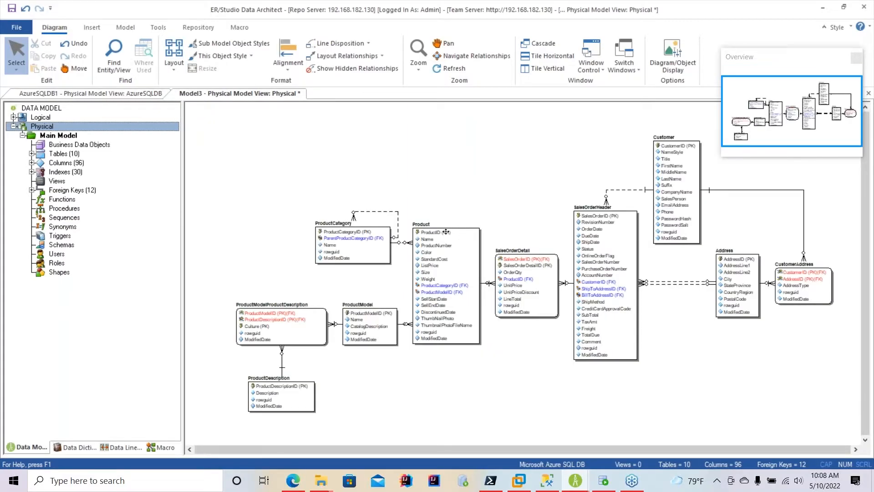
left_click(61, 153)
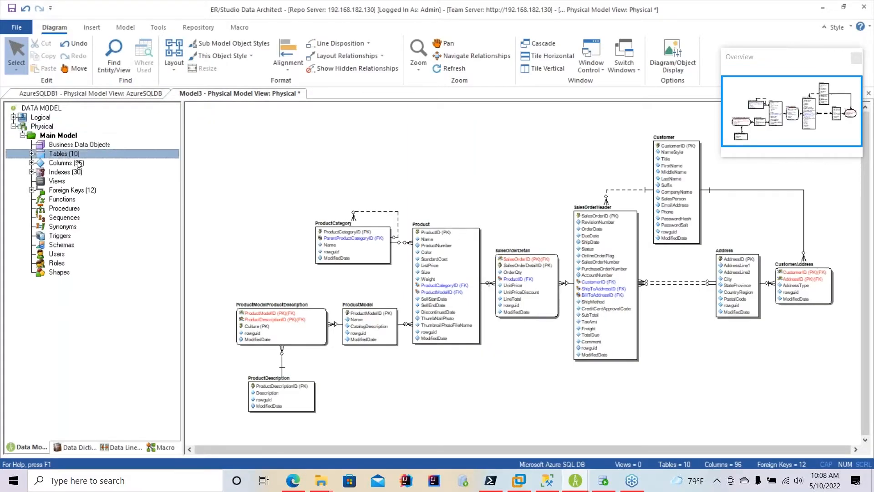
Step: Open the Product table editor, scroll through its CREATE TABLE script, and cancel
left_click(443, 224)
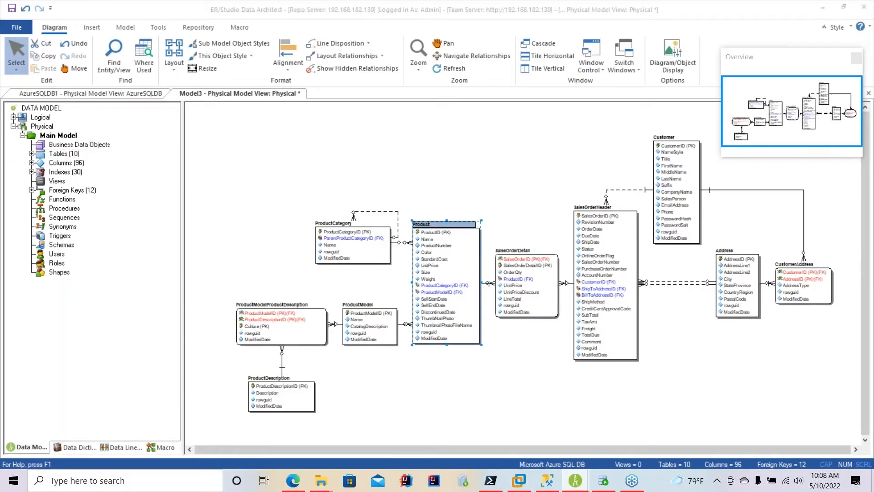
double_click(421, 224)
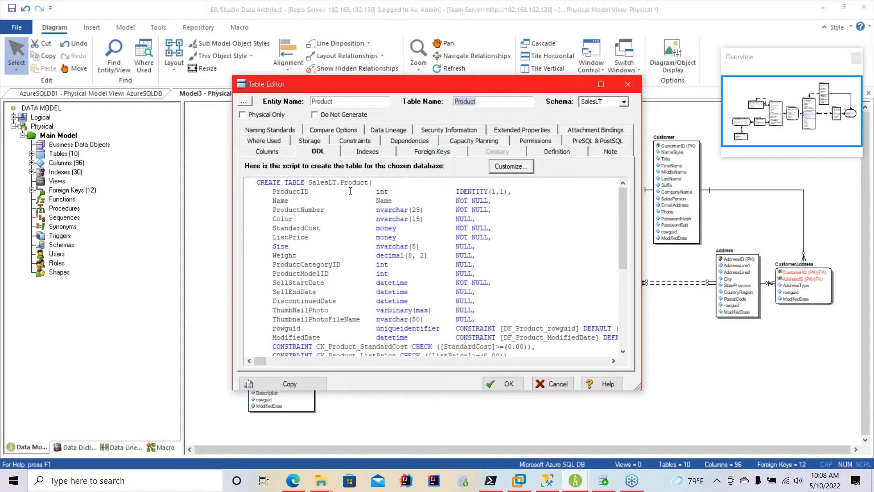
scroll("down", 3)
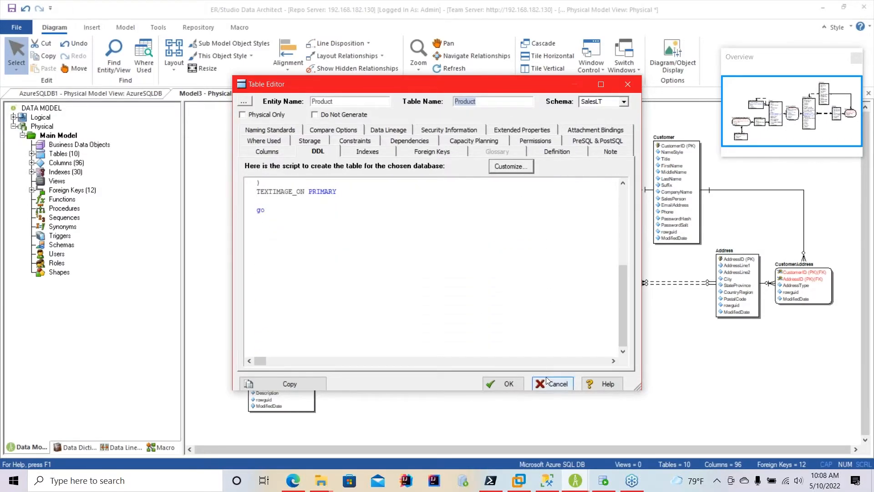
left_click(556, 383)
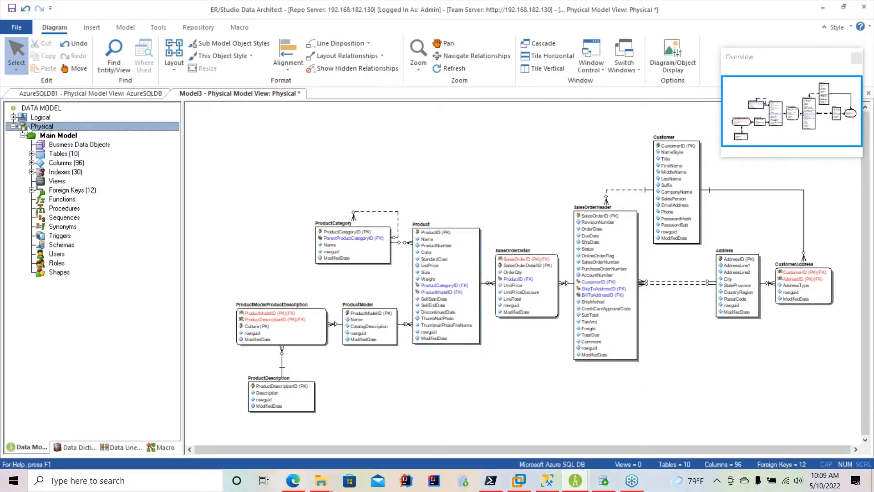
Step: Open the Physical model node's context menu in the Data Model tree
right_click(34, 126)
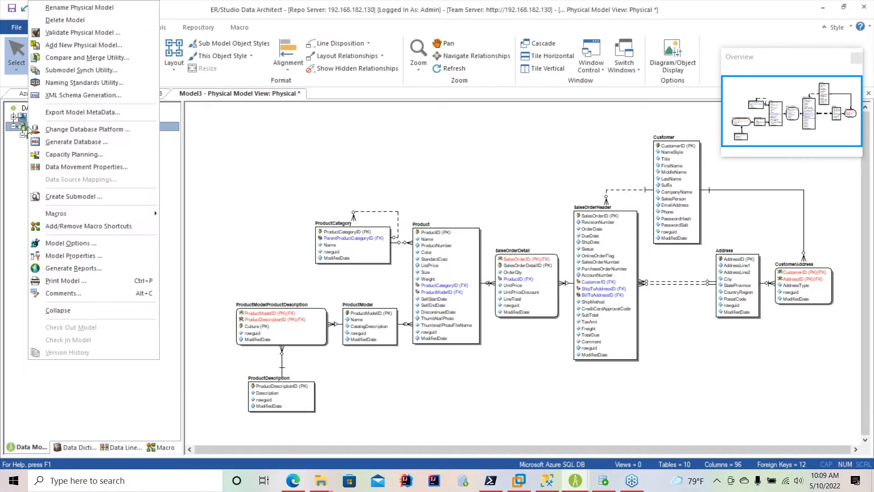
mouse_move(82, 70)
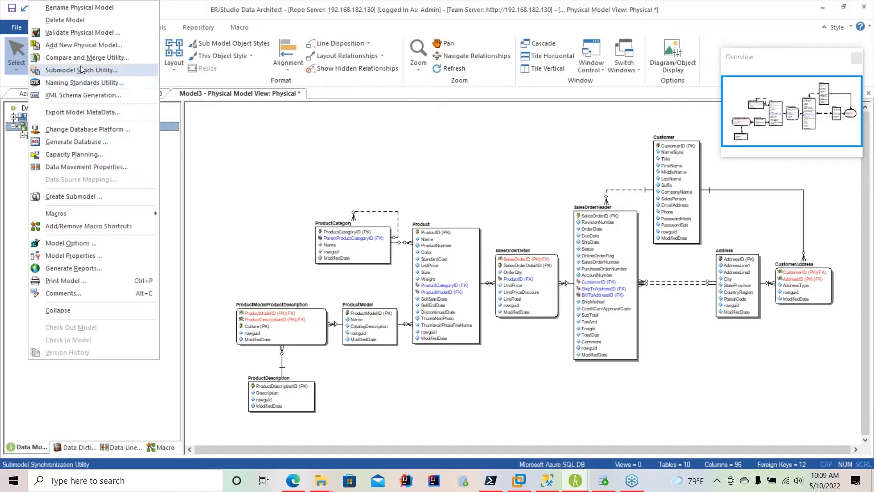
mouse_move(89, 57)
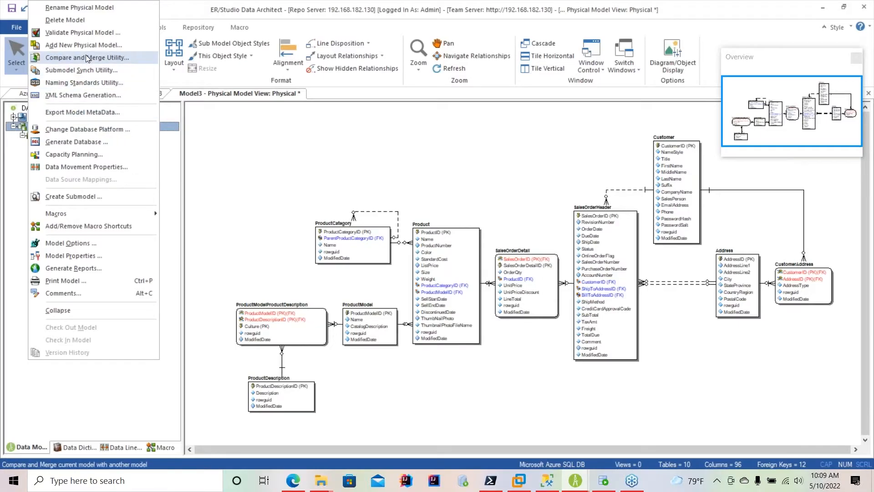
mouse_move(94, 58)
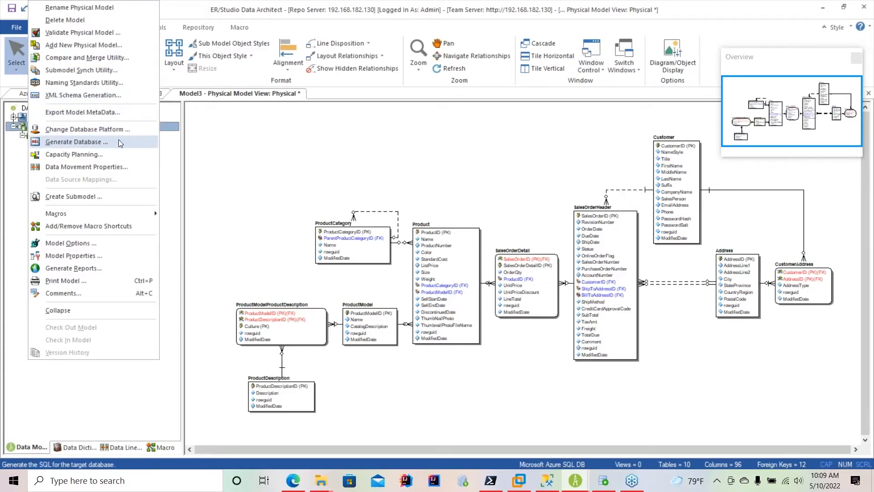
Step: Generate the database as a single Physical.sql script and open the SQL Preview
left_click(77, 142)
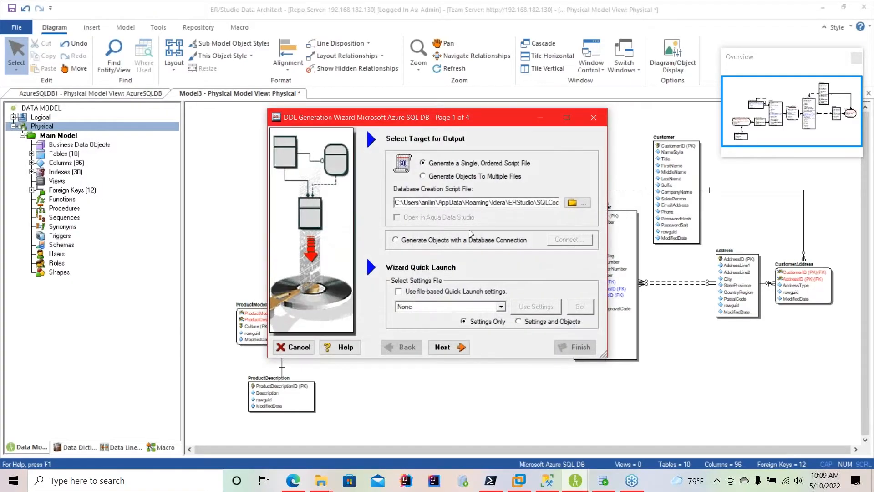
left_click(396, 240)
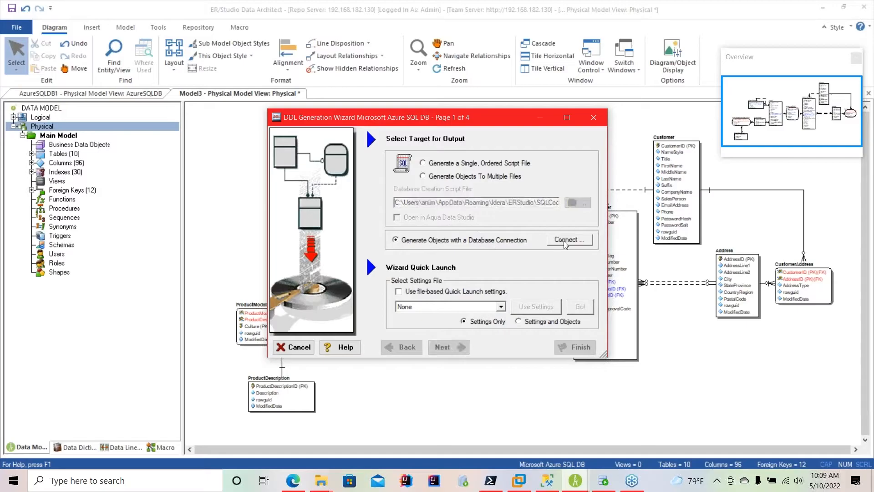
left_click(569, 240)
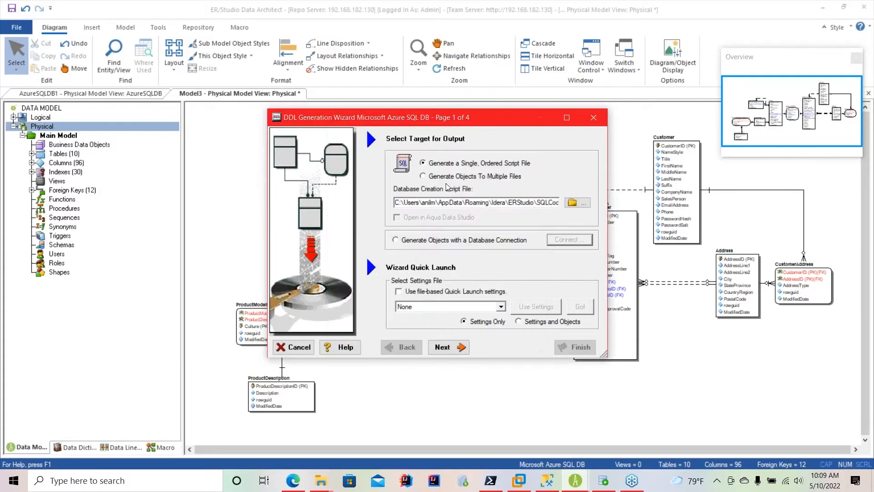
mouse_move(563, 198)
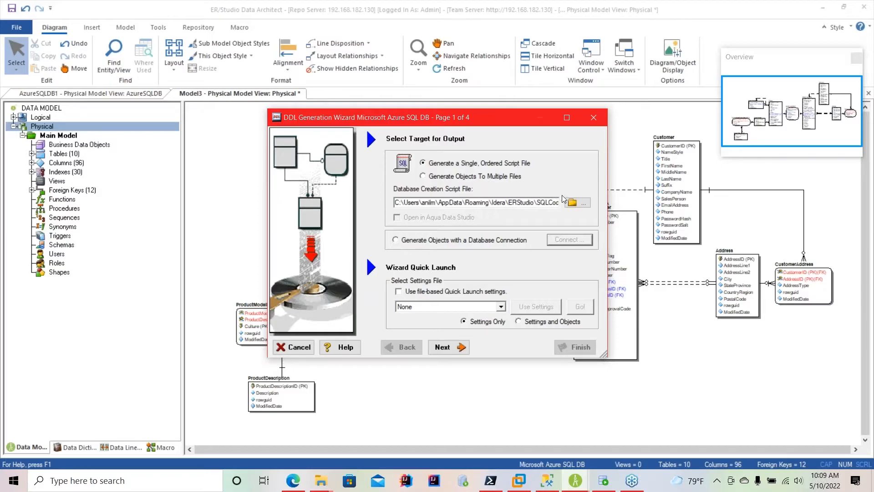
left_click(580, 202)
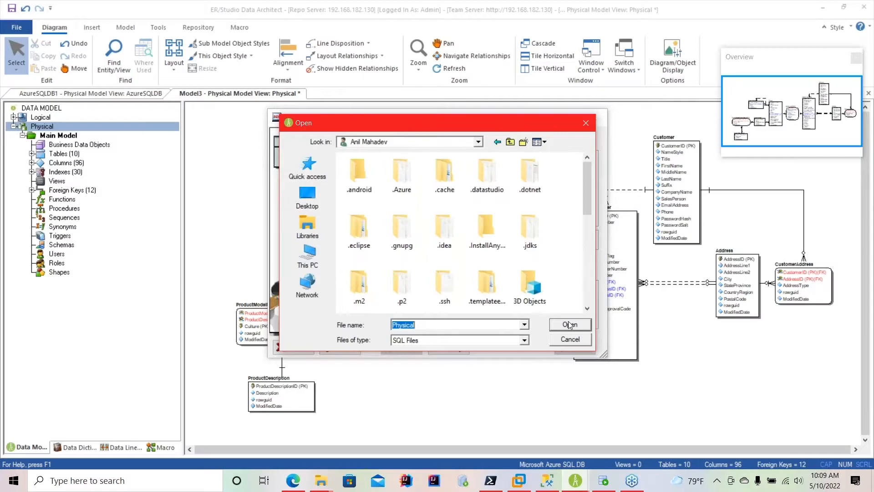
left_click(570, 324)
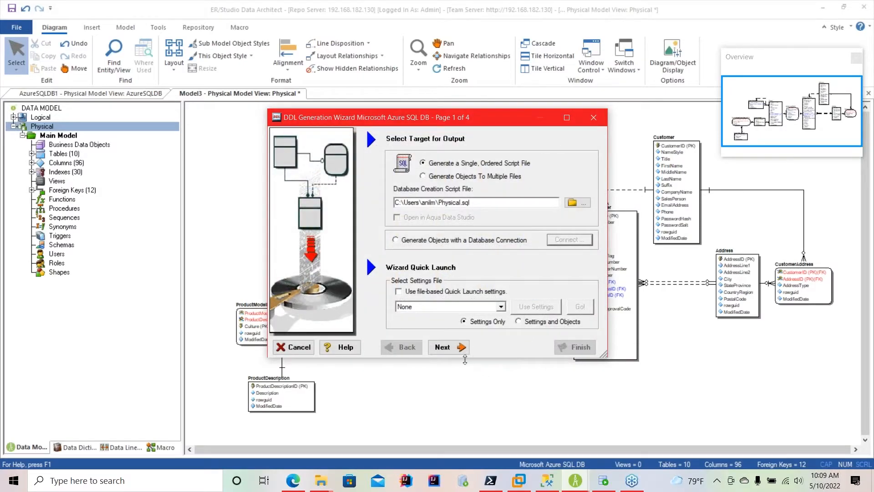
left_click(449, 348)
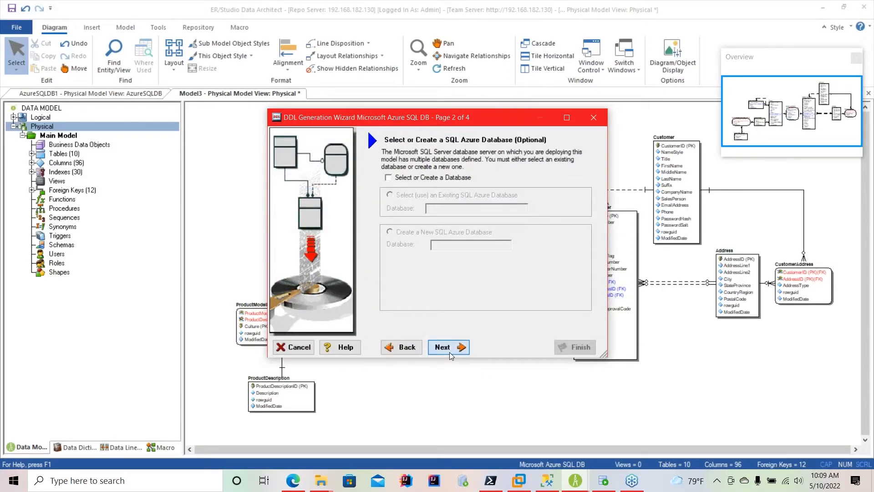
left_click(448, 347)
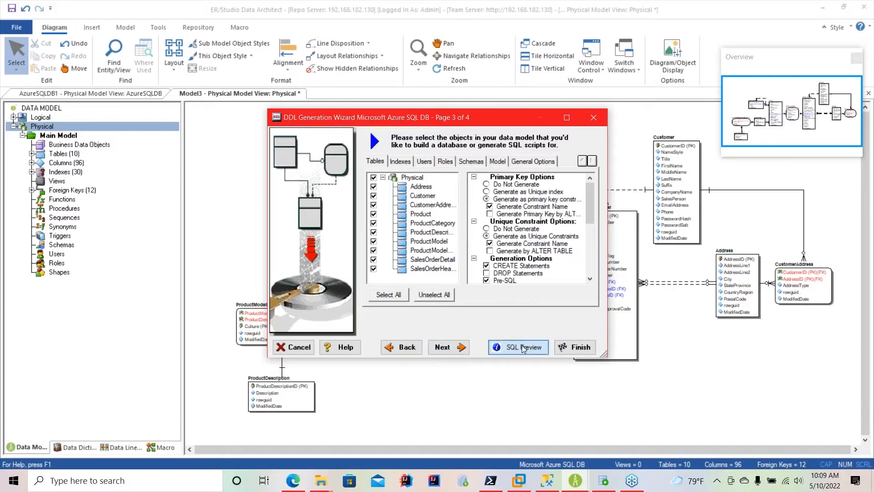
left_click(518, 347)
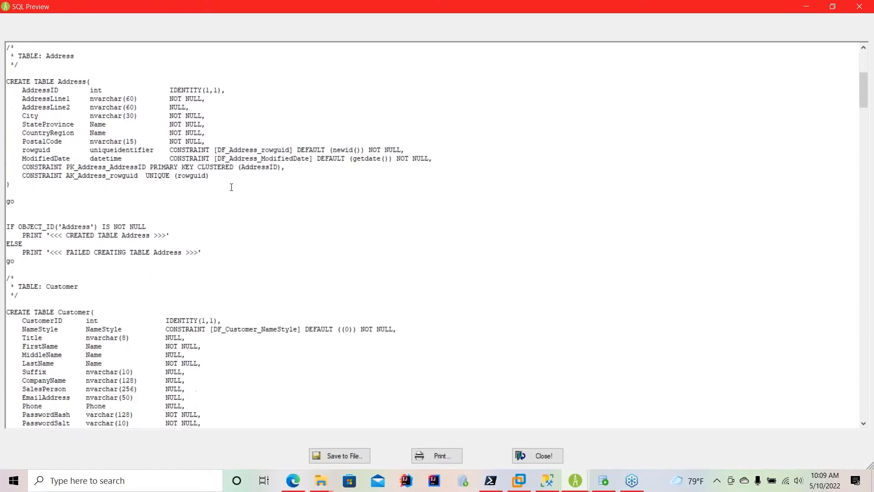
Step: Scroll through the CREATE TABLE statements, then close the SQL preview and DDL Generation Wizard
scroll("down", 3)
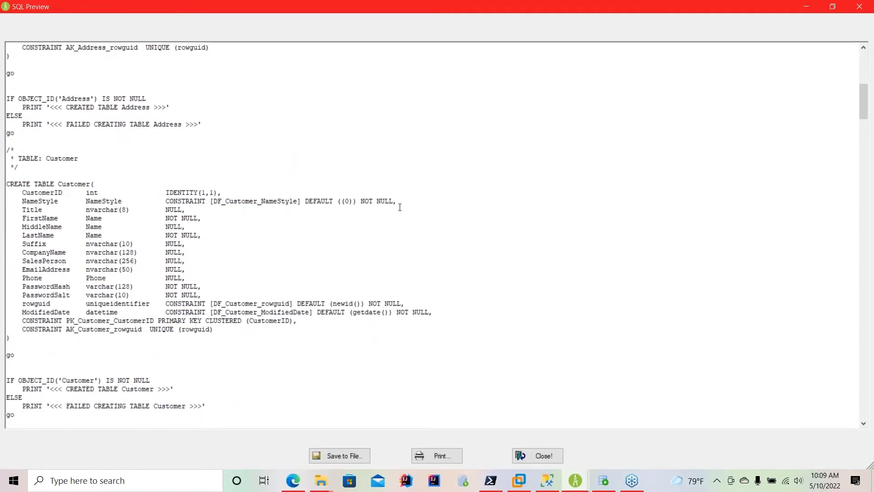
scroll("down", 3)
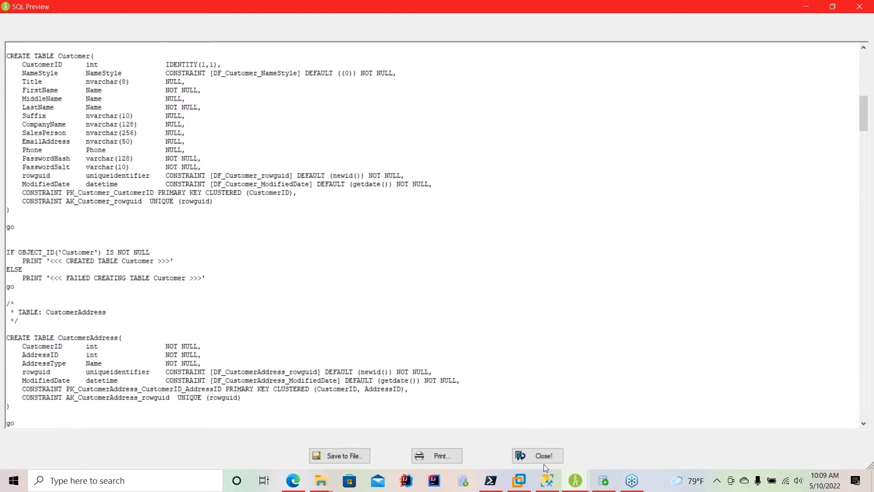
left_click(538, 456)
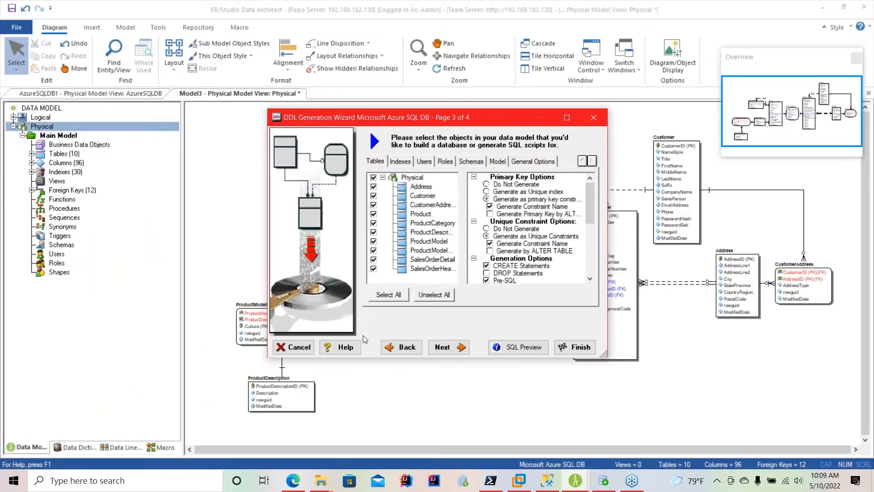
left_click(293, 347)
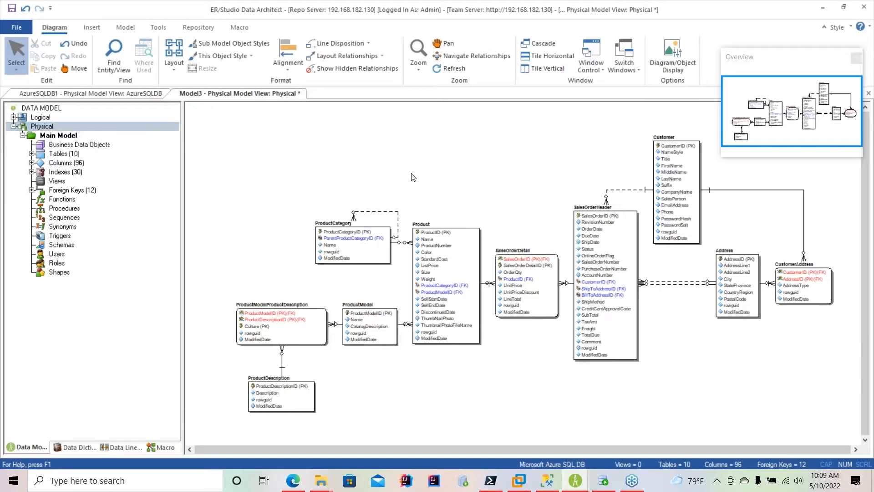
mouse_move(409, 168)
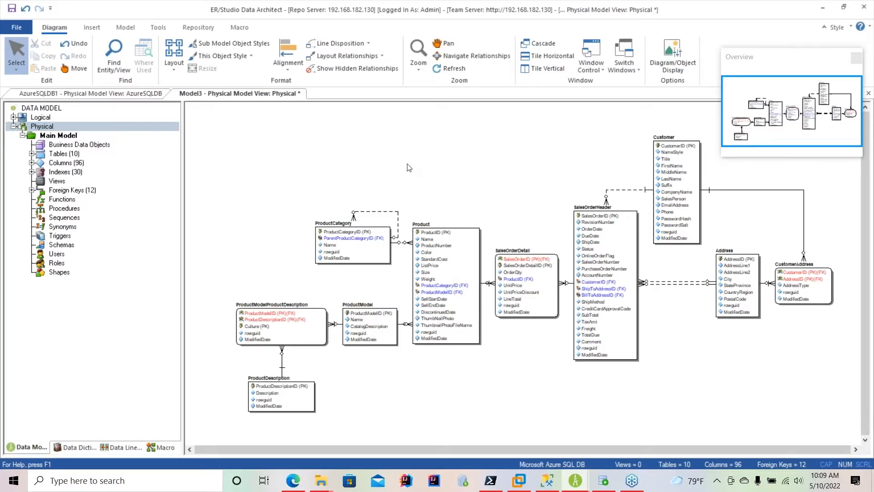
mouse_move(428, 156)
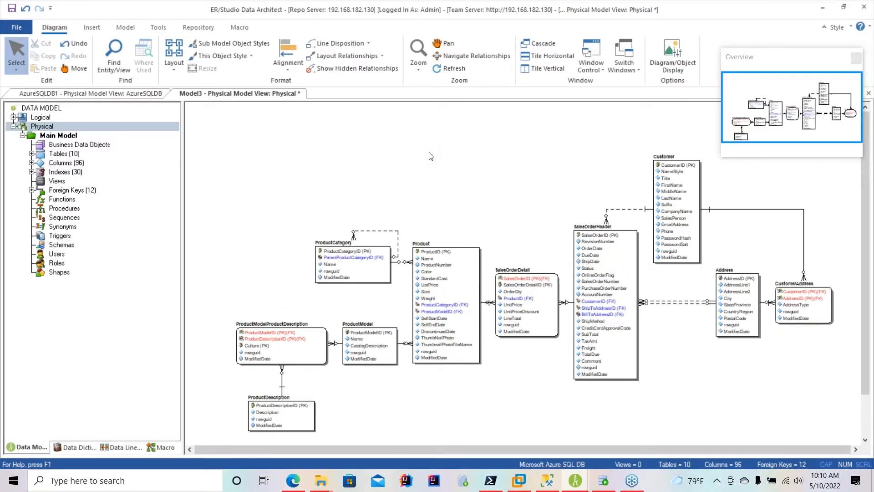
Step: Open the Physical model's context menu and launch Generate Reports
right_click(430, 156)
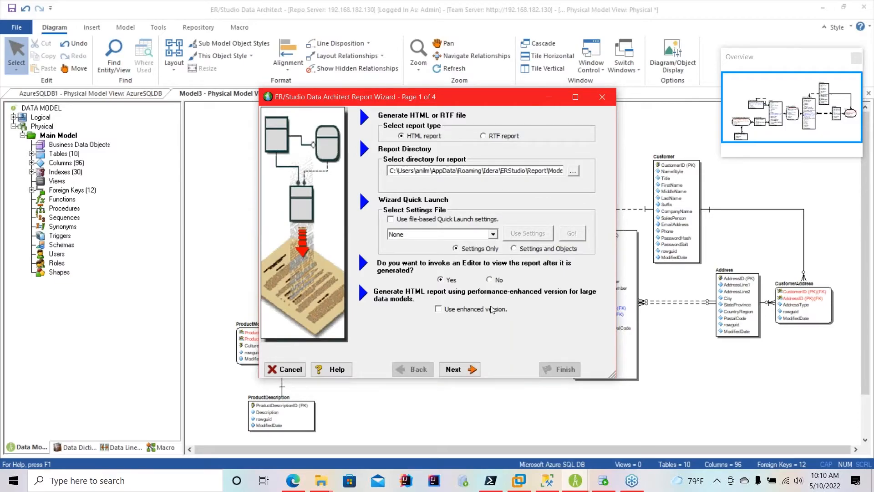
Step: Generate the enhanced HTML report with all properties selected, agreeing to create the directory
left_click(438, 308)
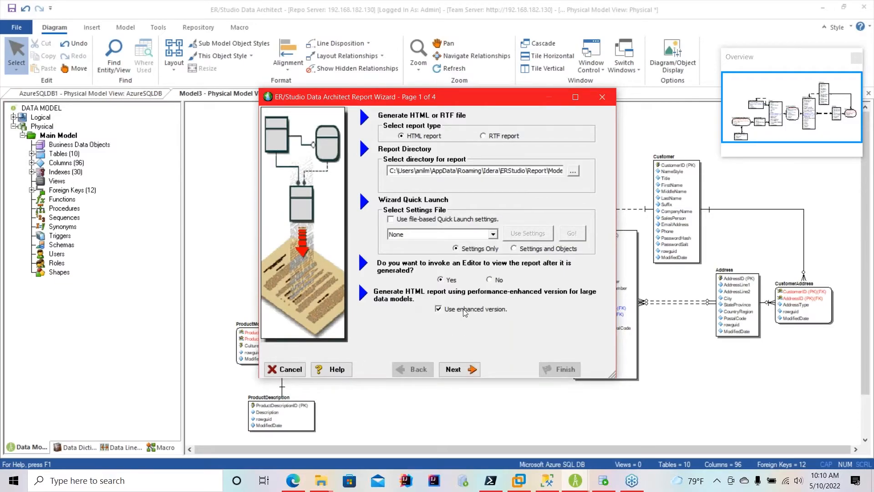
left_click(459, 370)
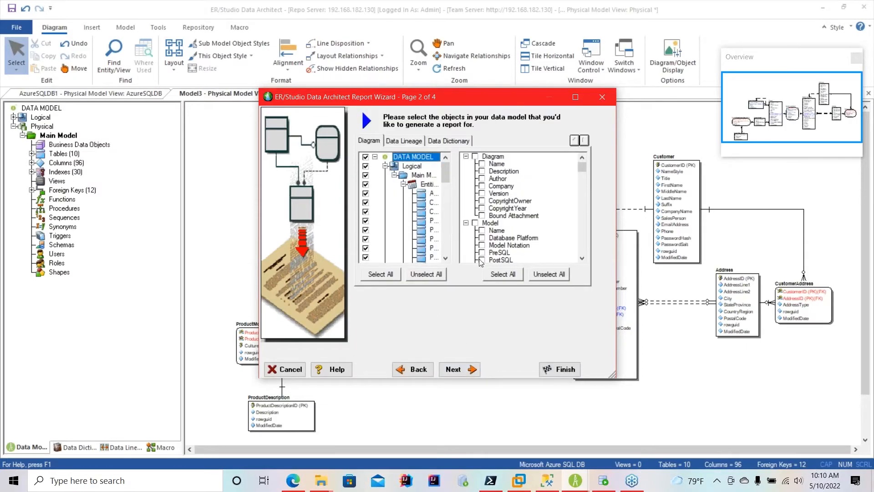
left_click(503, 274)
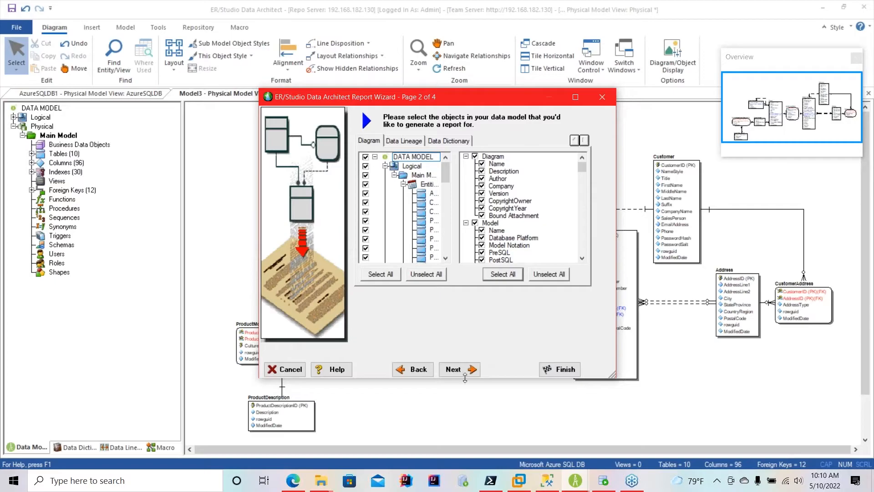
left_click(460, 369)
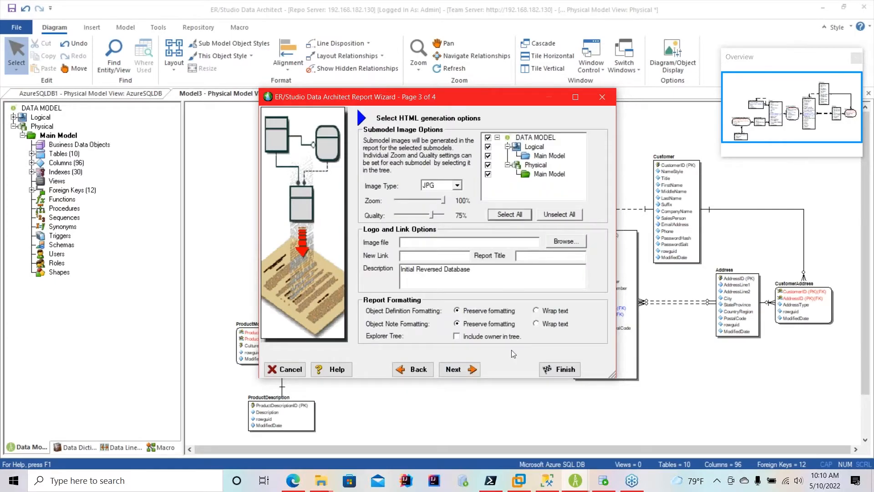
left_click(459, 369)
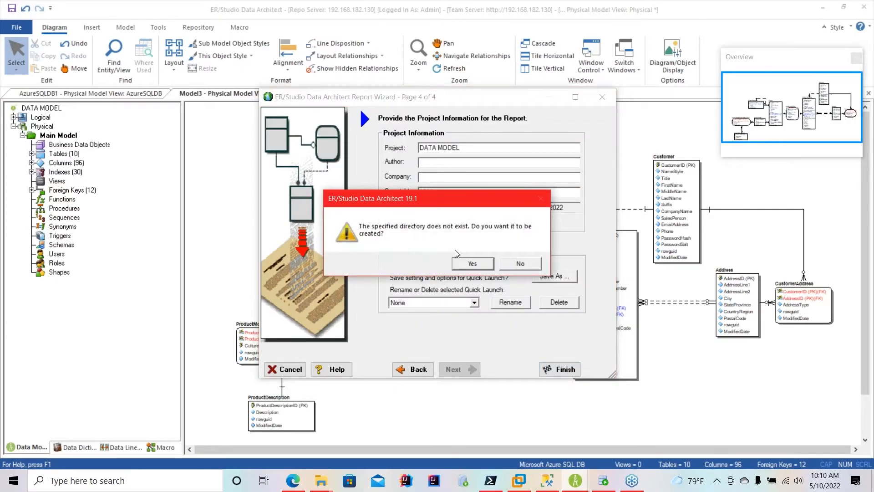
left_click(473, 263)
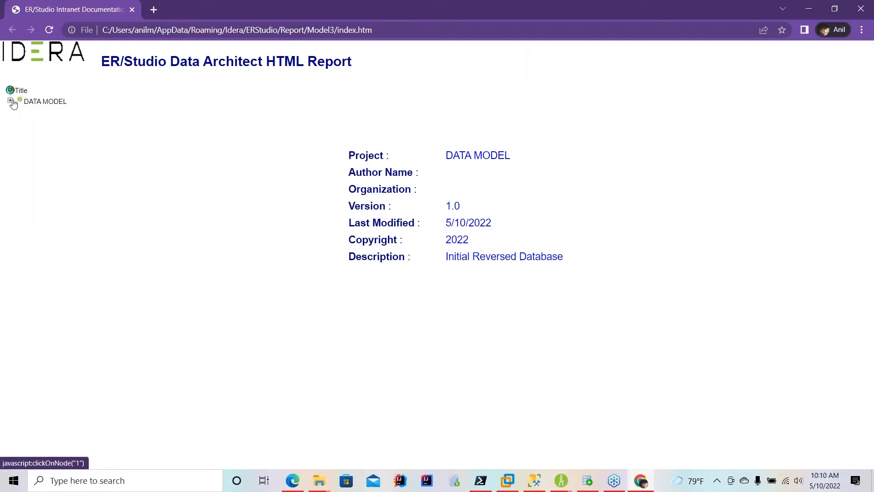
Step: Expand the report's DATA MODEL section and view the Physical model page and diagram image
left_click(10, 102)
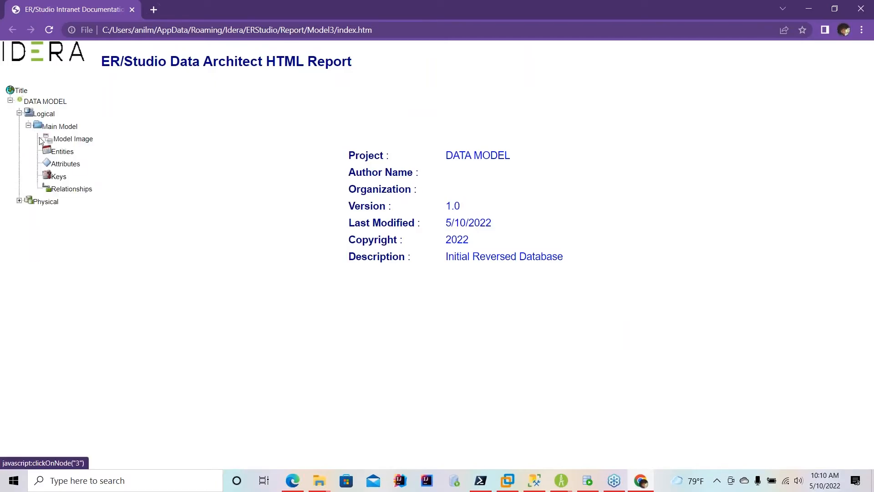
left_click(72, 139)
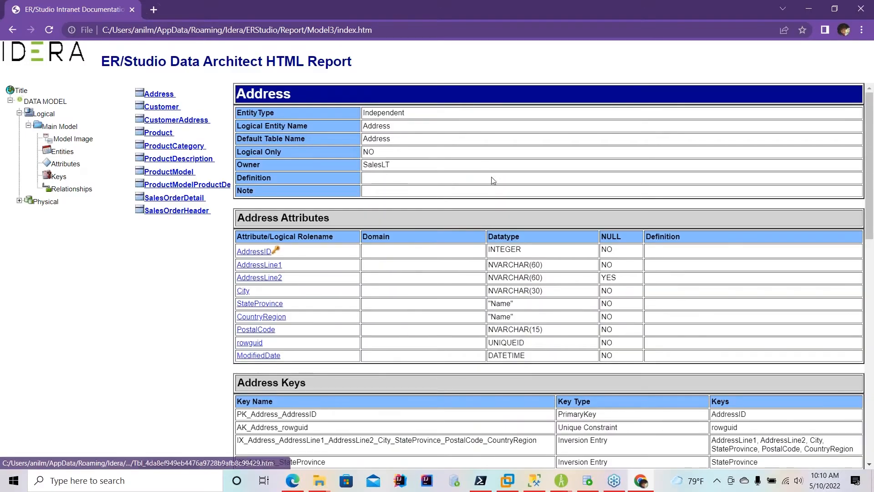
left_click(173, 146)
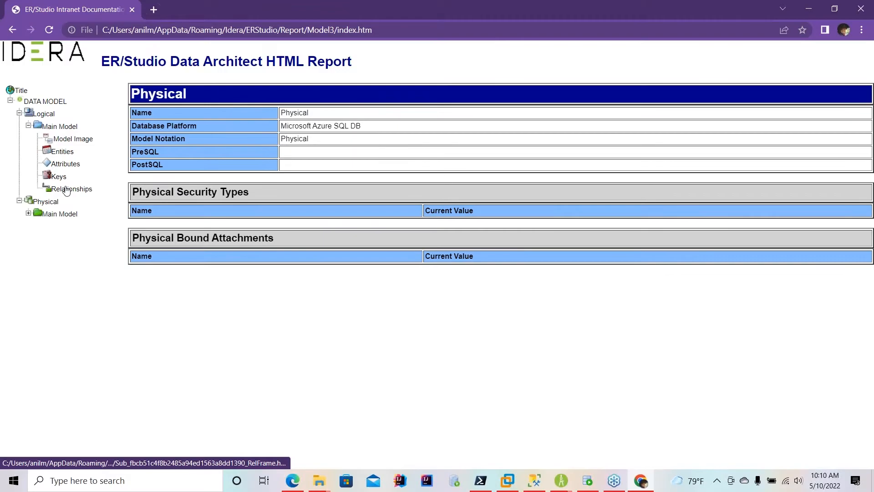
left_click(59, 214)
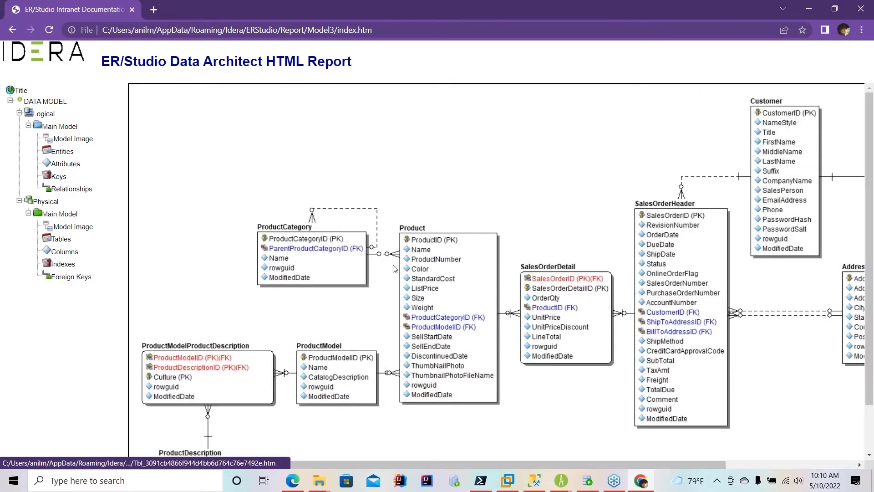
Step: Review the Product table page, then browse to the Address primary key index details
left_click(413, 228)
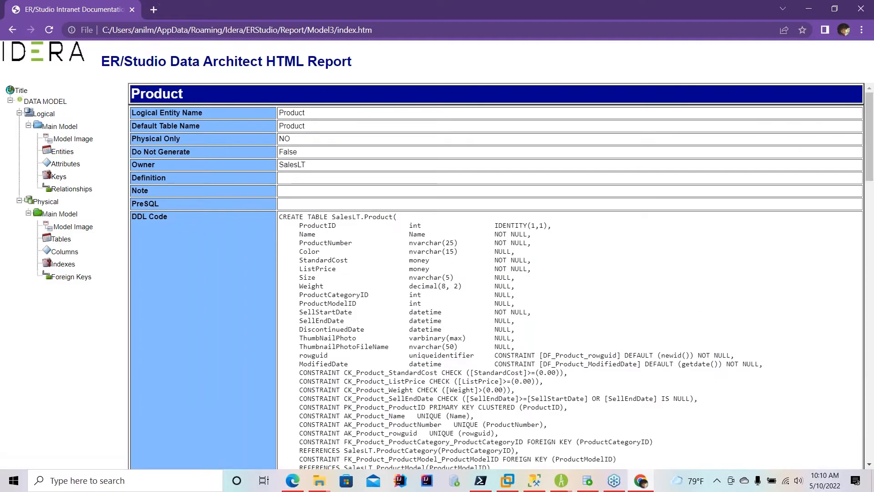
scroll("down", 3)
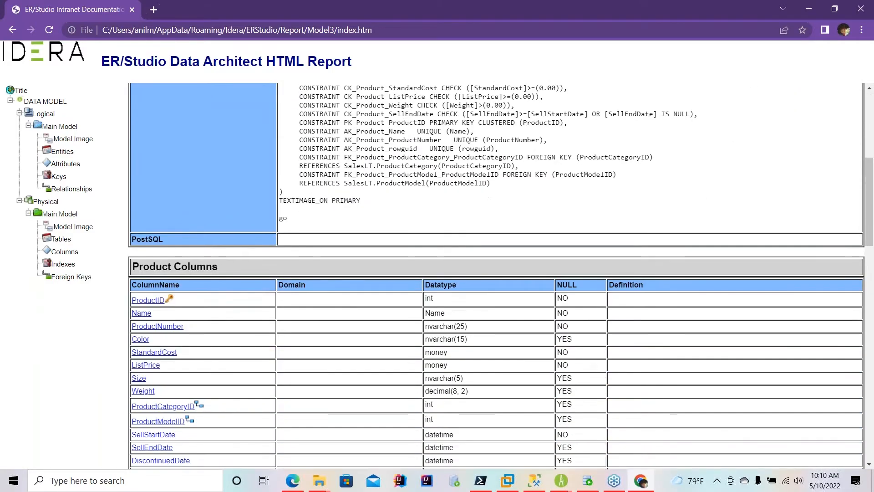
scroll("down", 3)
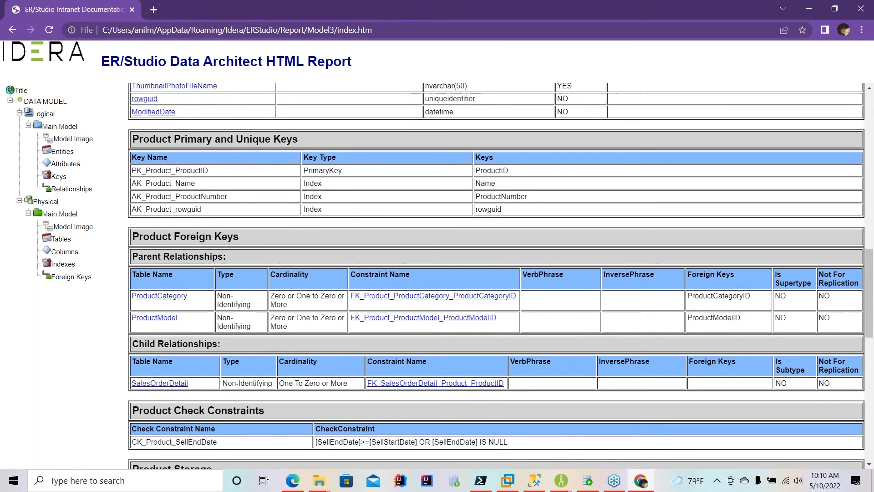
left_click(63, 264)
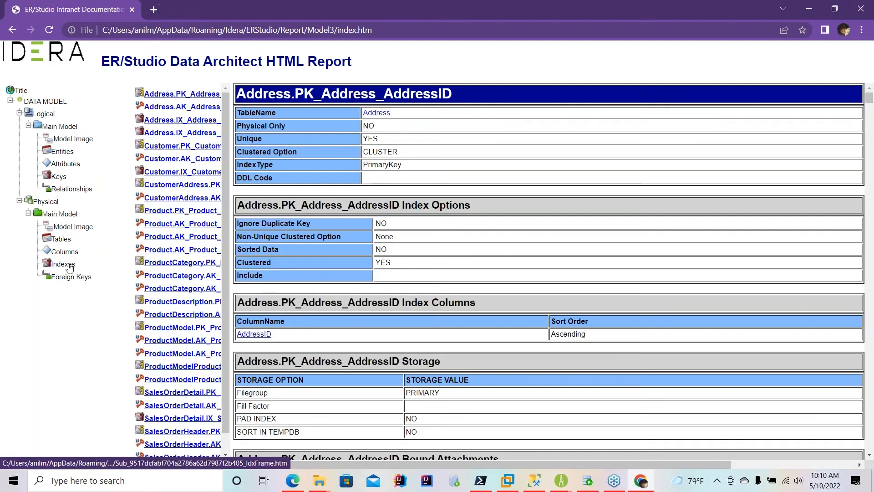
left_click(60, 238)
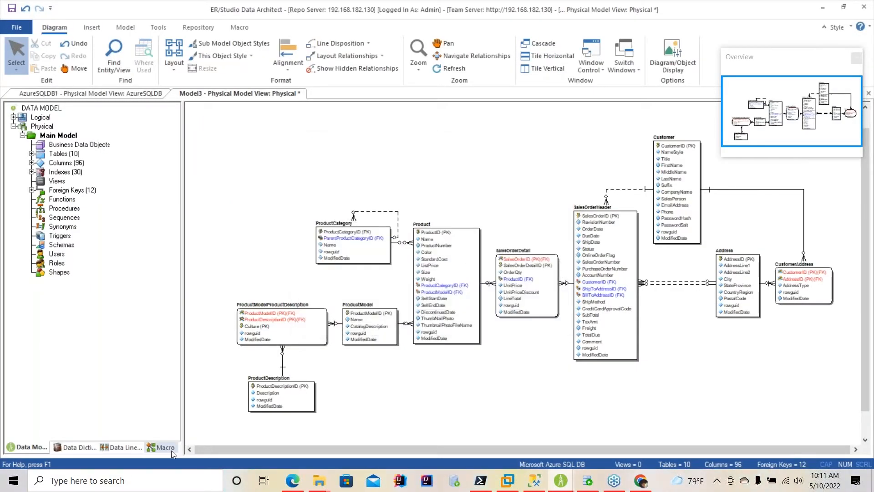
Step: Run the Export Model Meta Data to Excel macro and confirm the report type
left_click(166, 447)
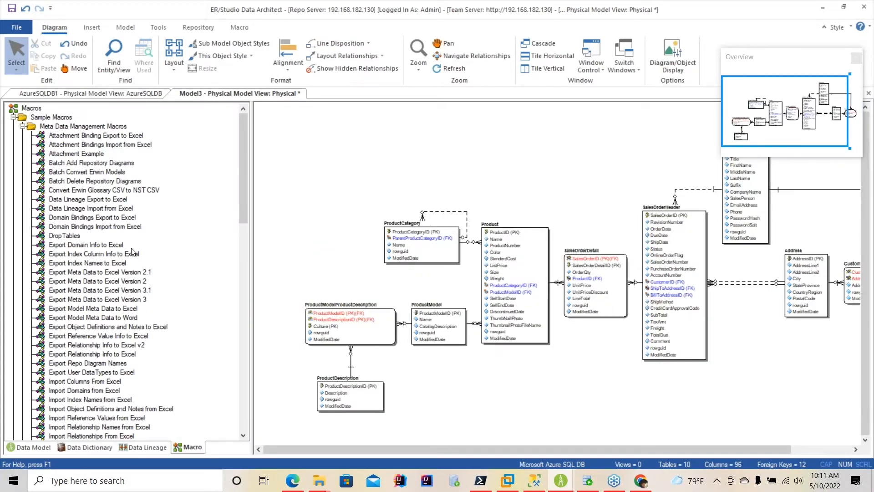
mouse_move(119, 308)
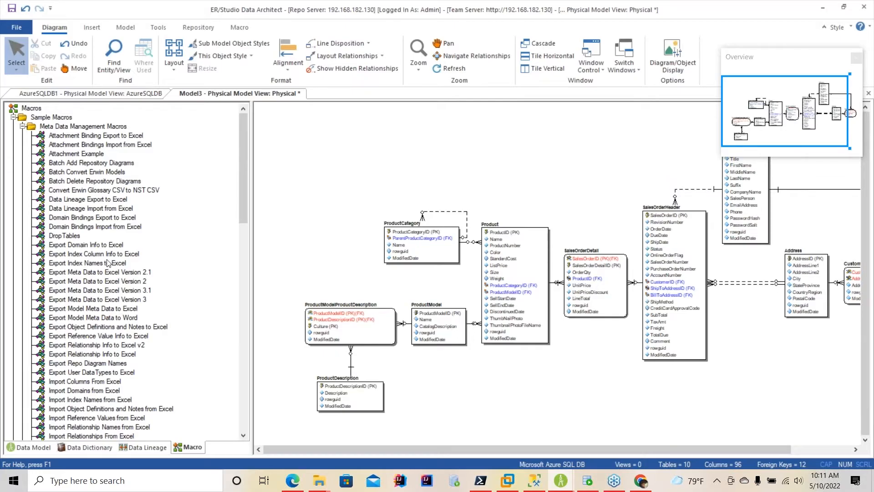
mouse_move(163, 324)
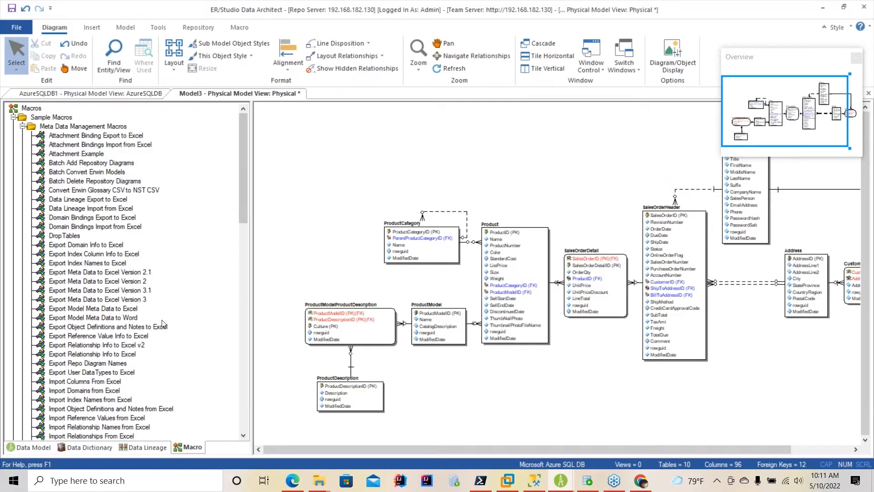
right_click(92, 309)
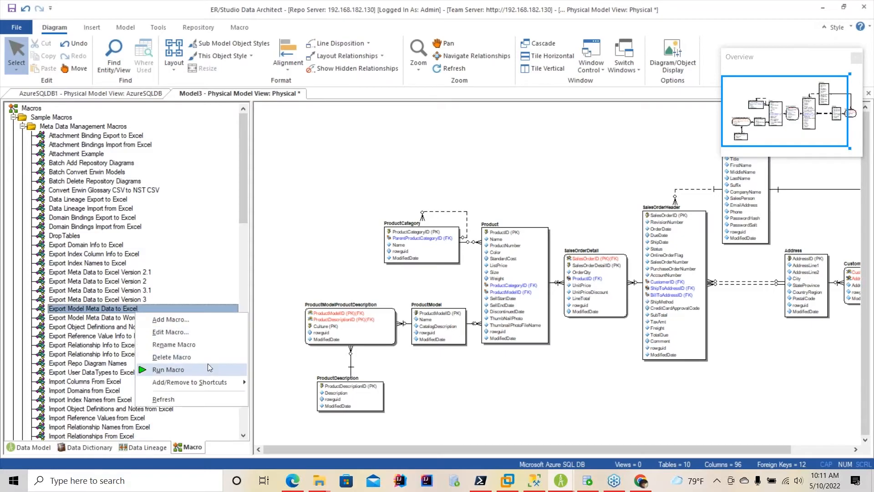
left_click(168, 370)
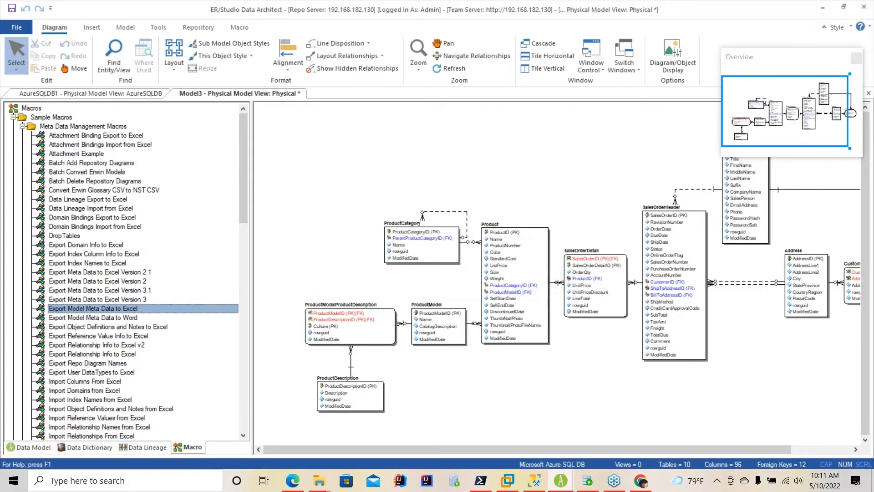
double_click(94, 308)
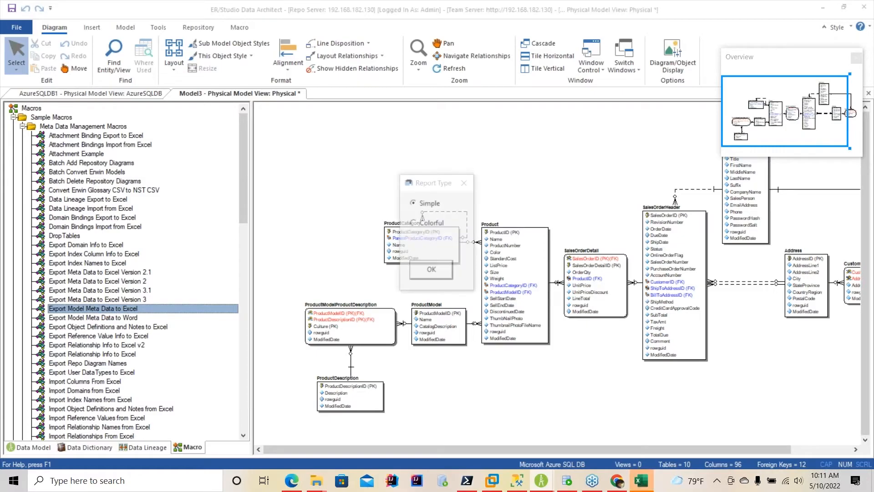
left_click(431, 270)
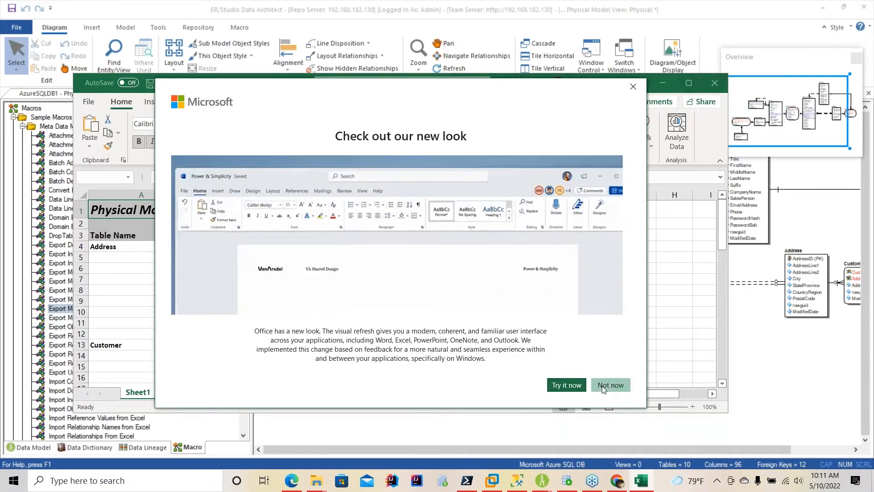
Step: Dismiss Excel's new-look dialog and scroll the Physical Model Table and Column Report to row 99
left_click(611, 385)
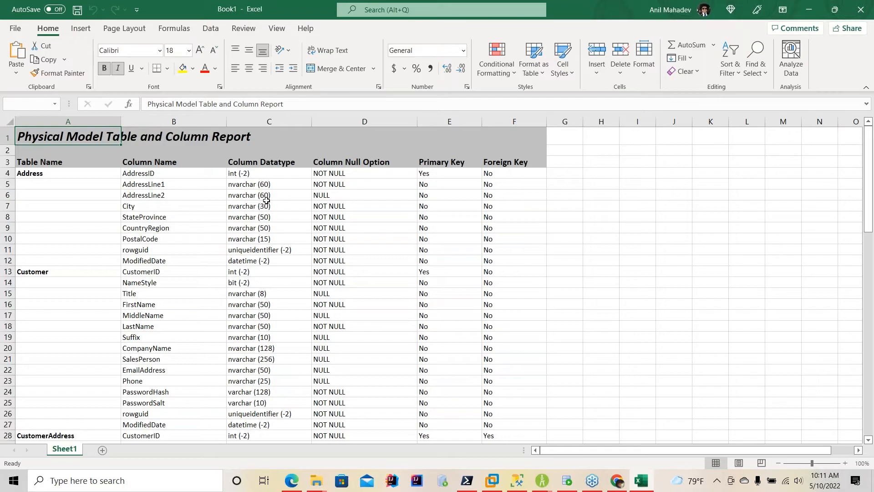
scroll("down", 3)
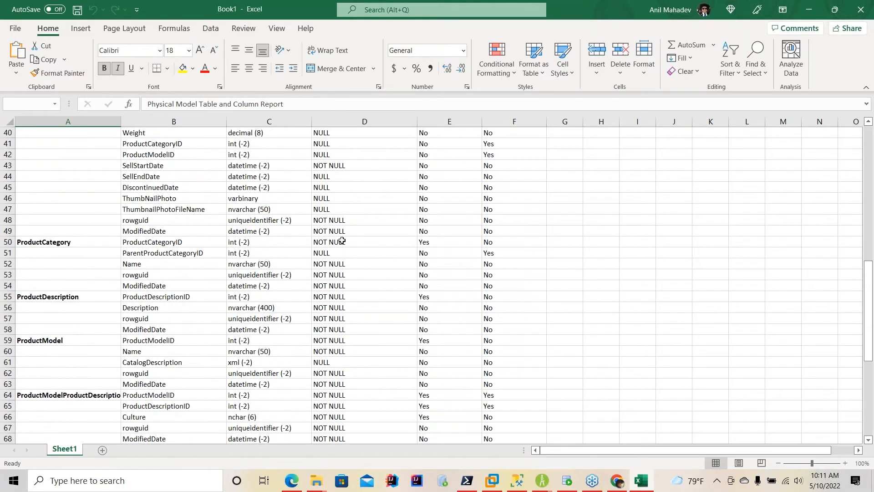
scroll("down", 3)
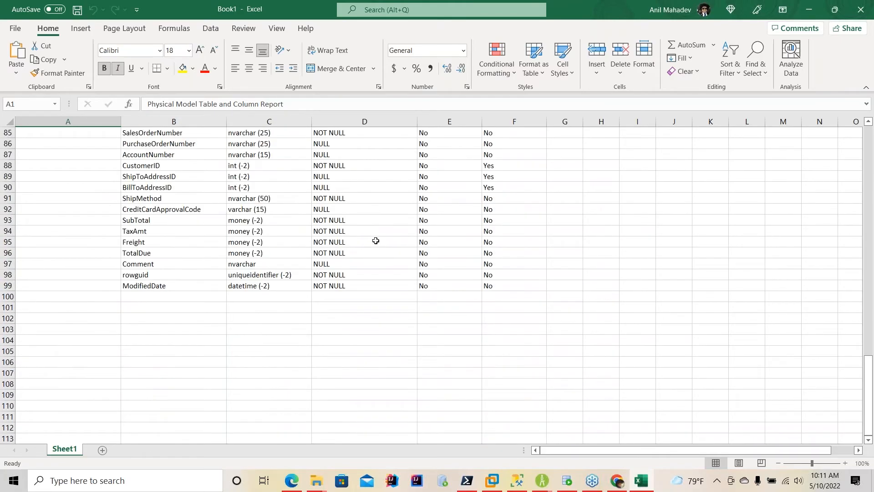
scroll("up", 3)
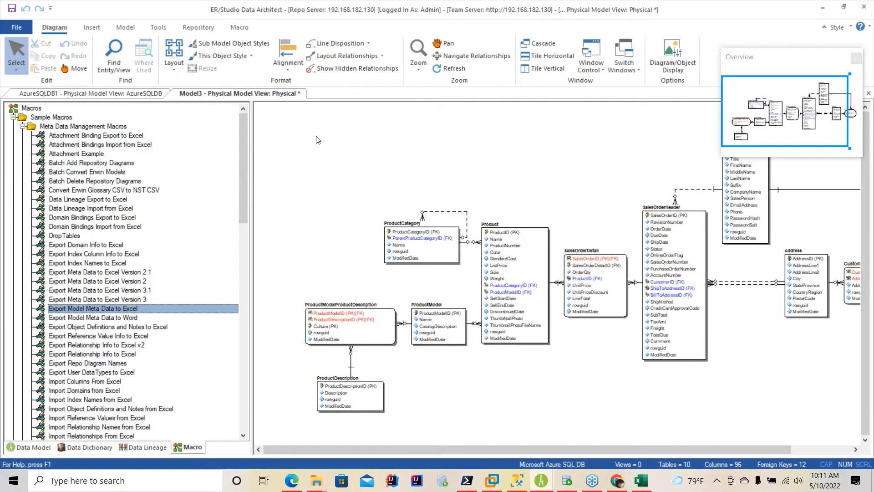
mouse_move(137, 310)
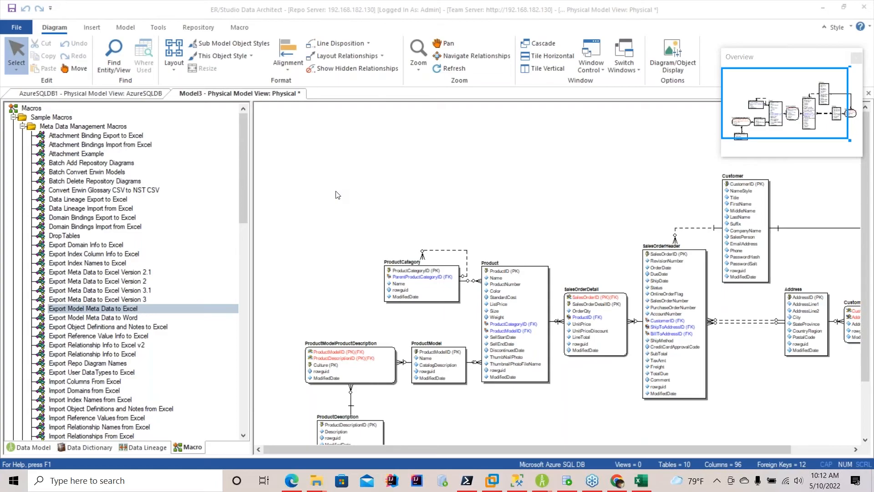
mouse_move(599, 215)
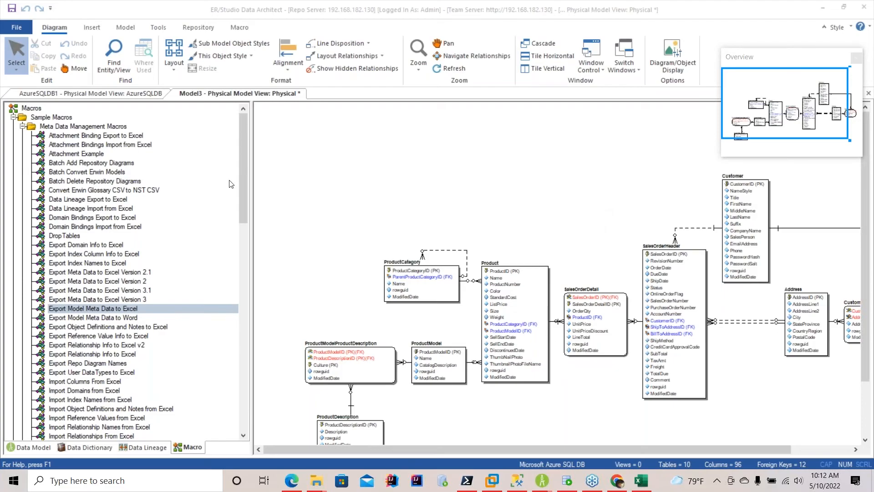
mouse_move(359, 165)
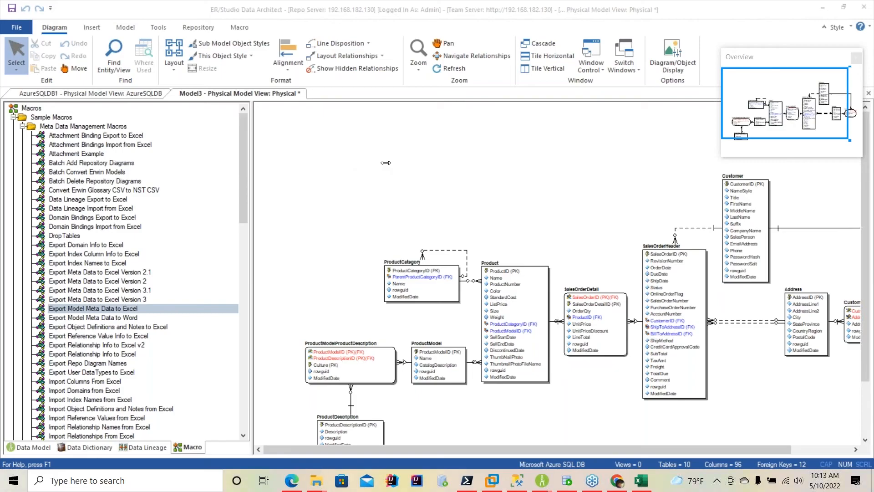
mouse_move(388, 166)
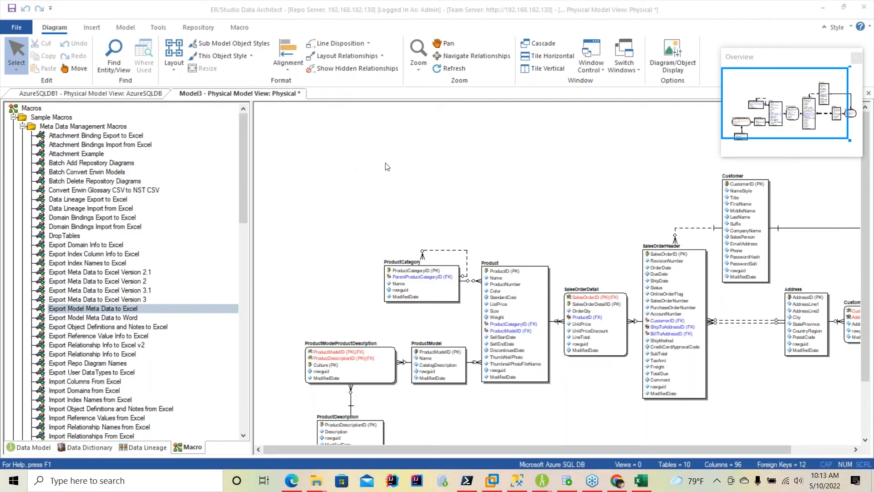
mouse_move(250, 176)
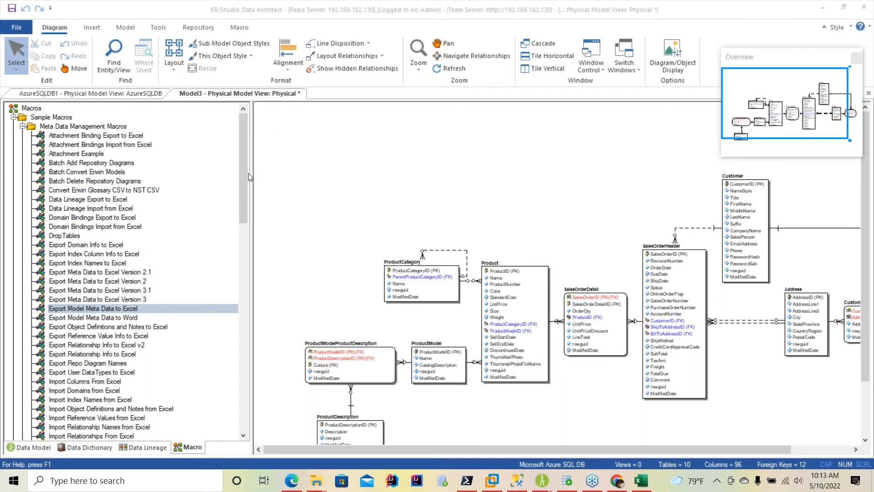
mouse_move(526, 131)
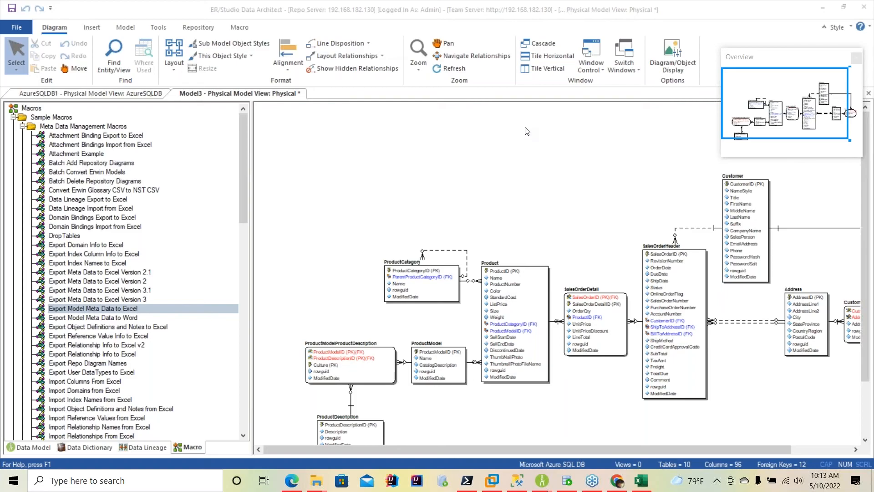
mouse_move(678, 210)
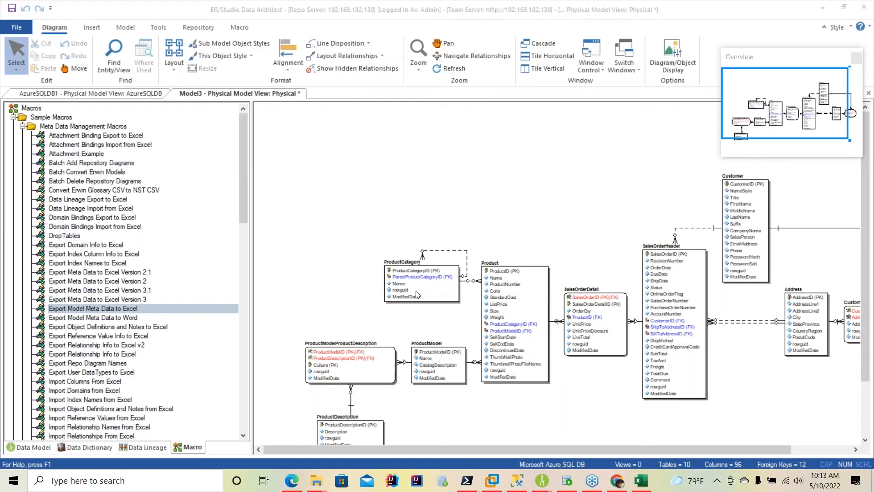
mouse_move(727, 175)
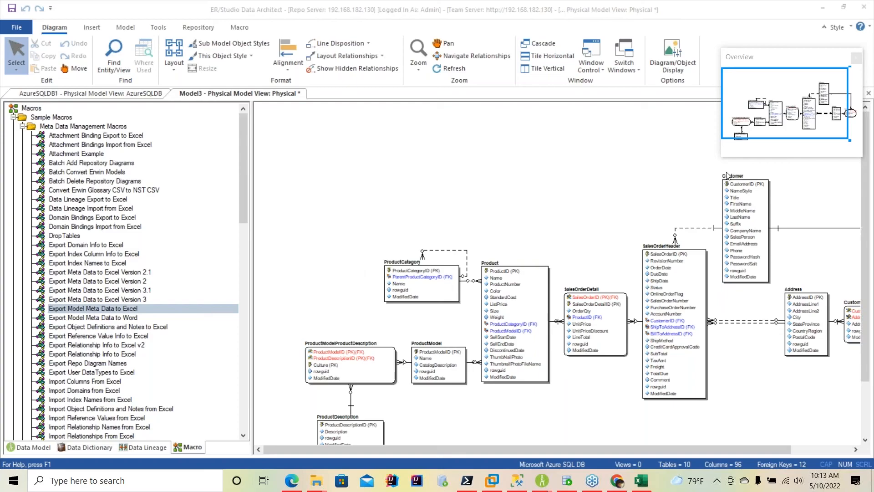
mouse_move(718, 166)
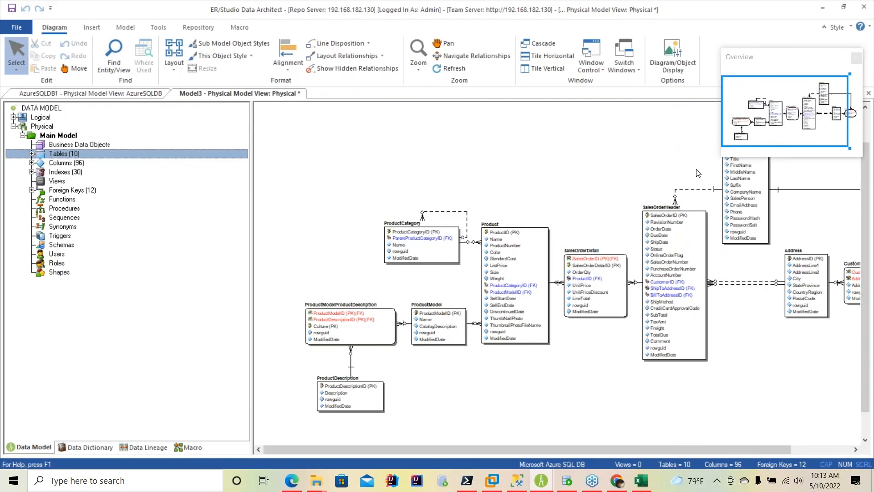
mouse_move(452, 187)
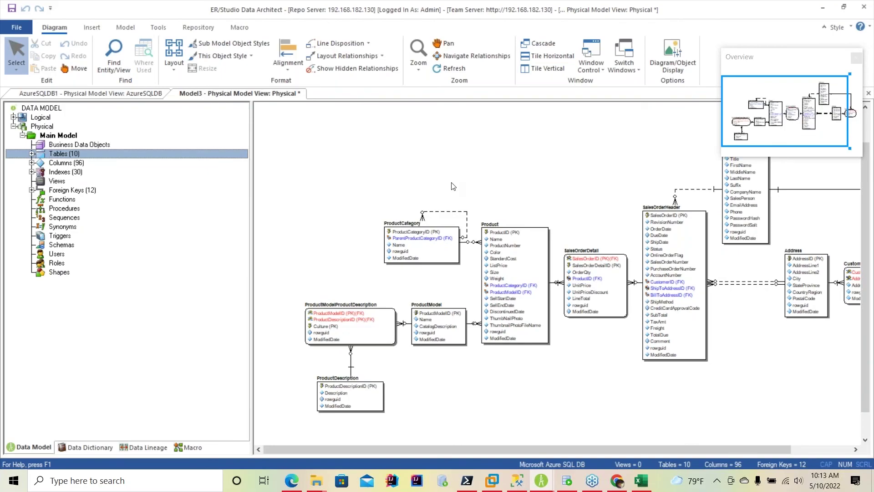